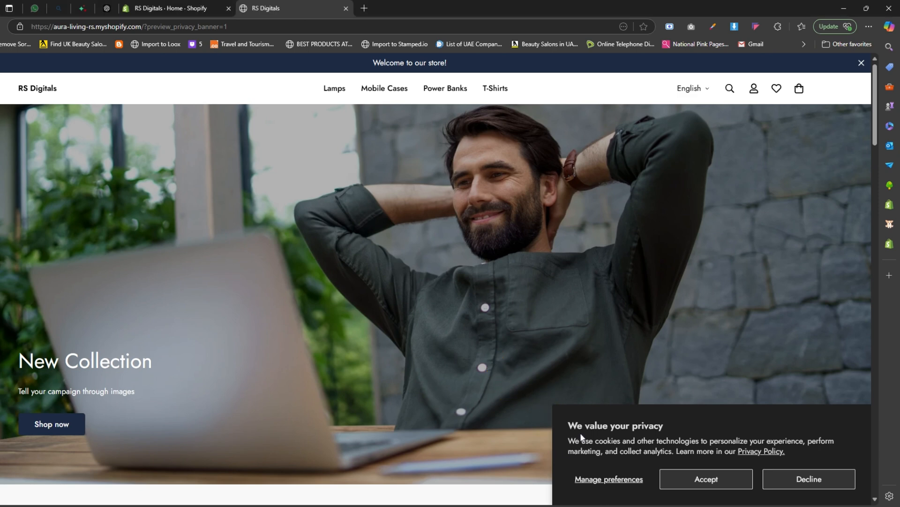
{"action": "mouse_move", "coordinate": [479, 366]}
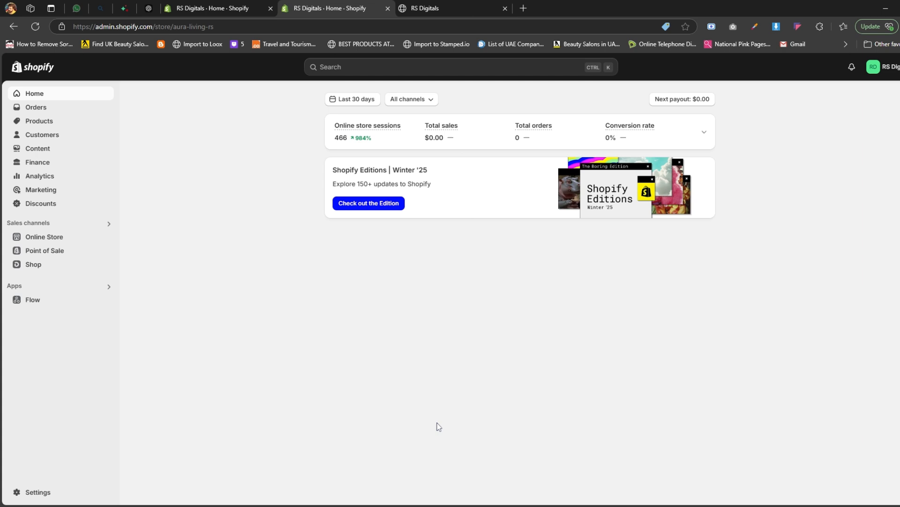
{"action": "mouse_move", "coordinate": [266, 360]}
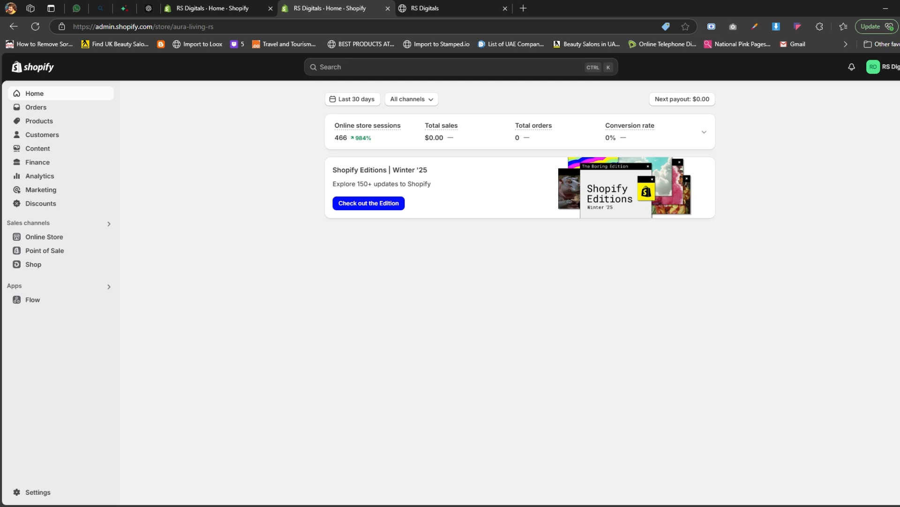
{"action": "mouse_move", "coordinate": [196, 241]}
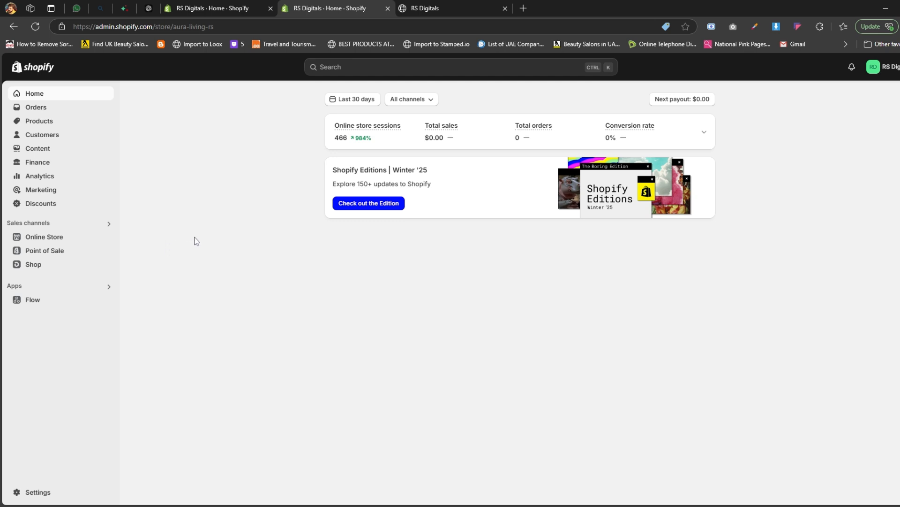
{"action": "mouse_move", "coordinate": [198, 246]}
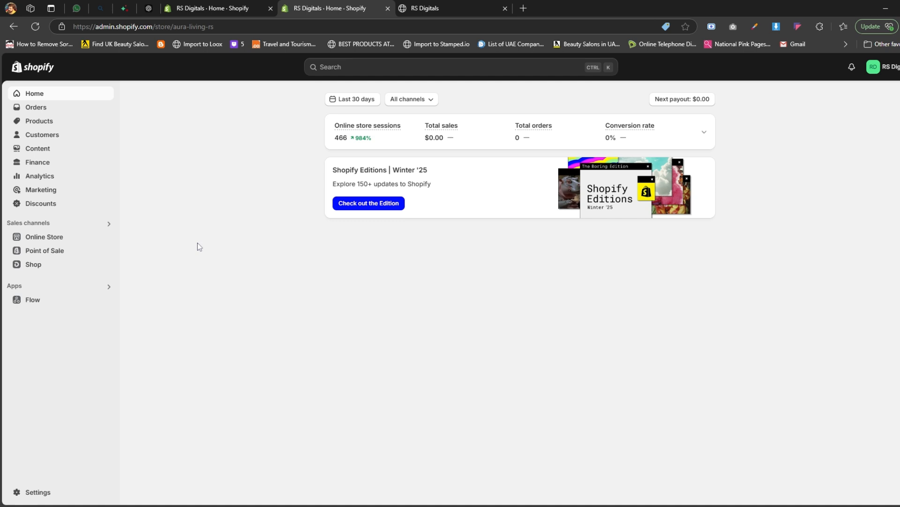
{"action": "mouse_move", "coordinate": [217, 255]}
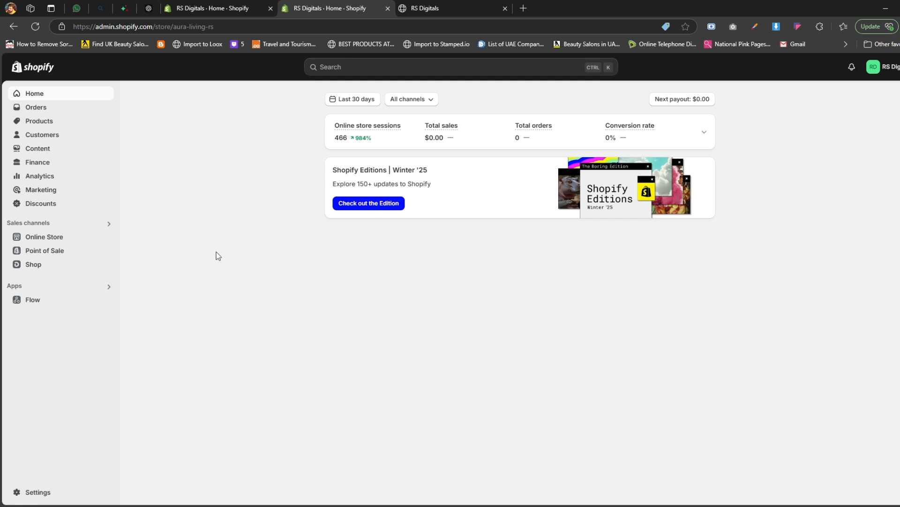
{"action": "mouse_move", "coordinate": [132, 350]}
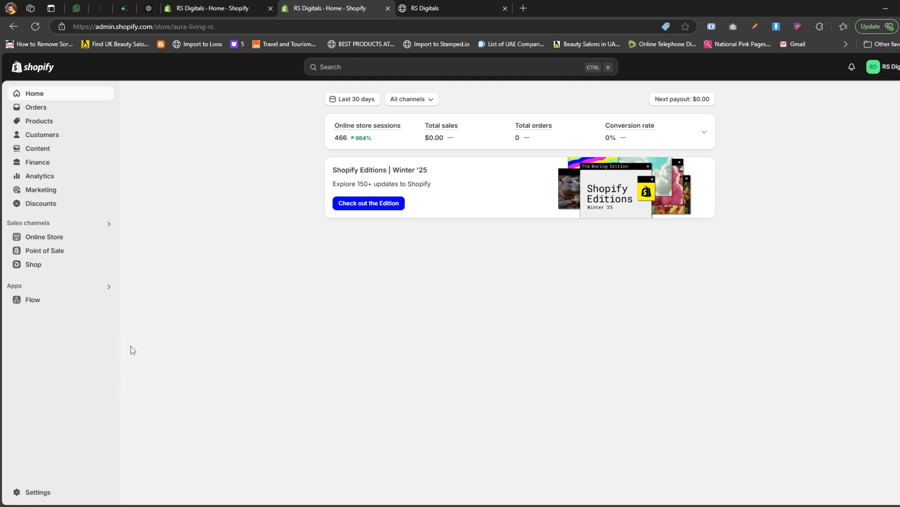
Go to Settings and choose Customer privacy from the settings list
{"action": "left_click", "coordinate": [37, 493]}
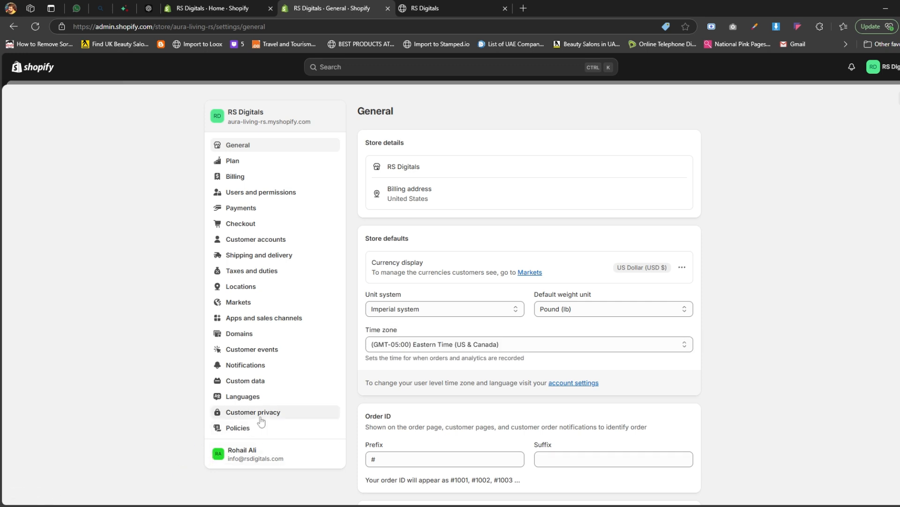
{"action": "left_click", "coordinate": [252, 412]}
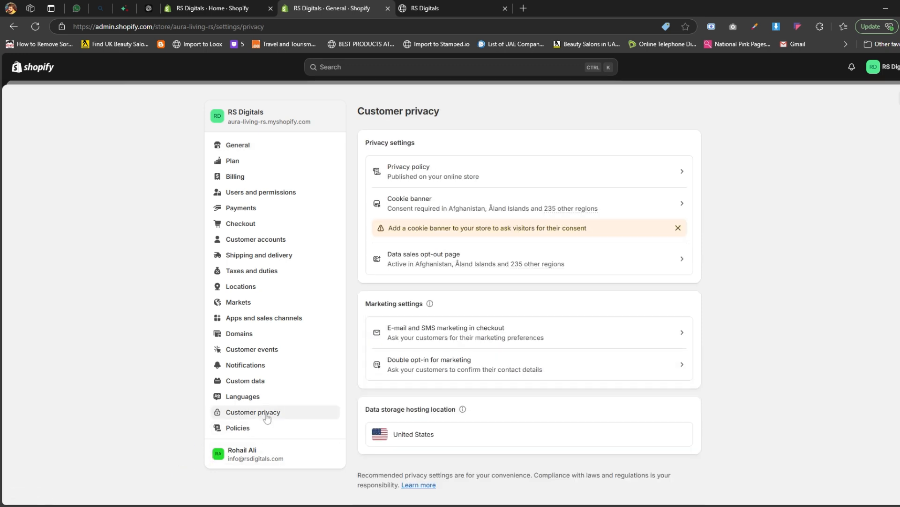
{"action": "mouse_move", "coordinate": [471, 333]}
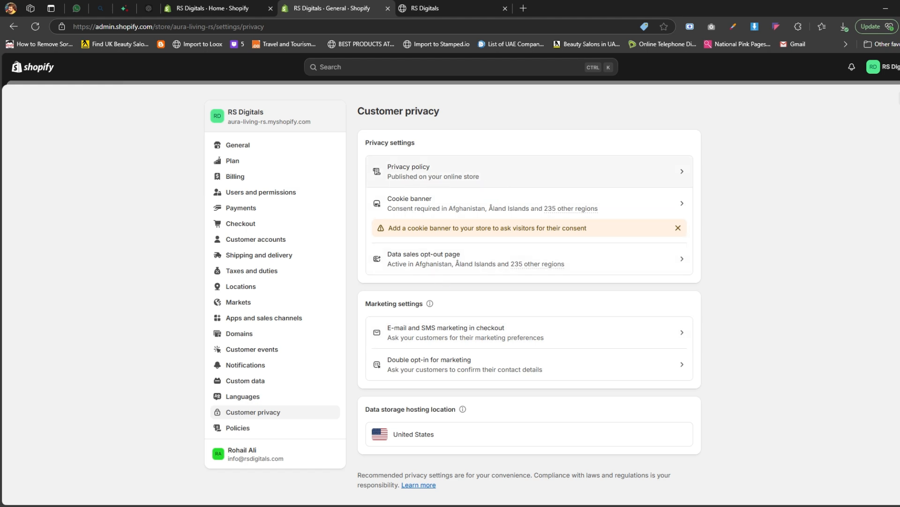
{"action": "mouse_move", "coordinate": [518, 182]}
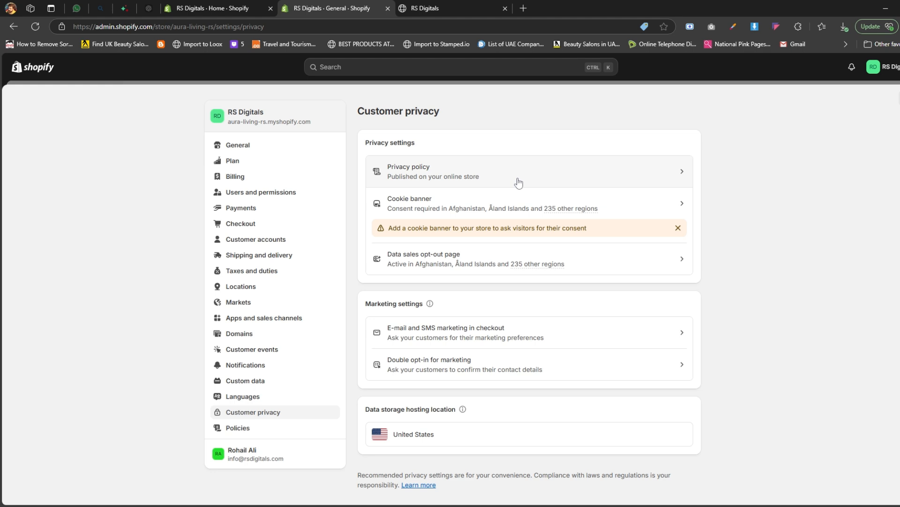
{"action": "left_click", "coordinate": [517, 170]}
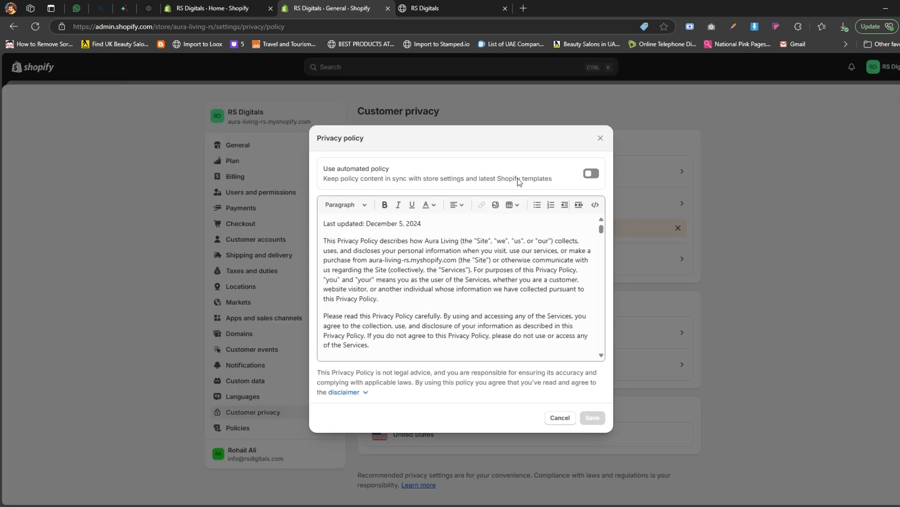
{"action": "mouse_move", "coordinate": [519, 183]}
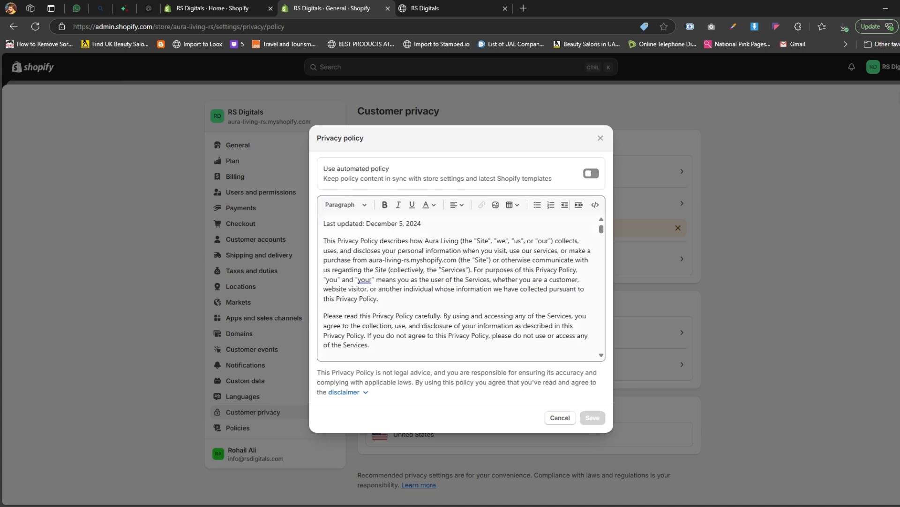
{"action": "left_click", "coordinate": [402, 265]}
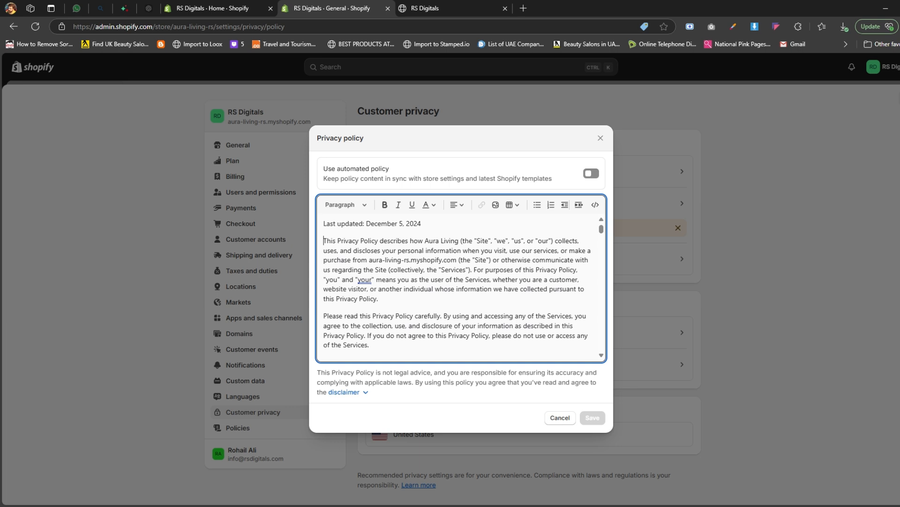
{"action": "left_click_drag", "start_coordinate": [323, 240], "coordinate": [378, 299]}
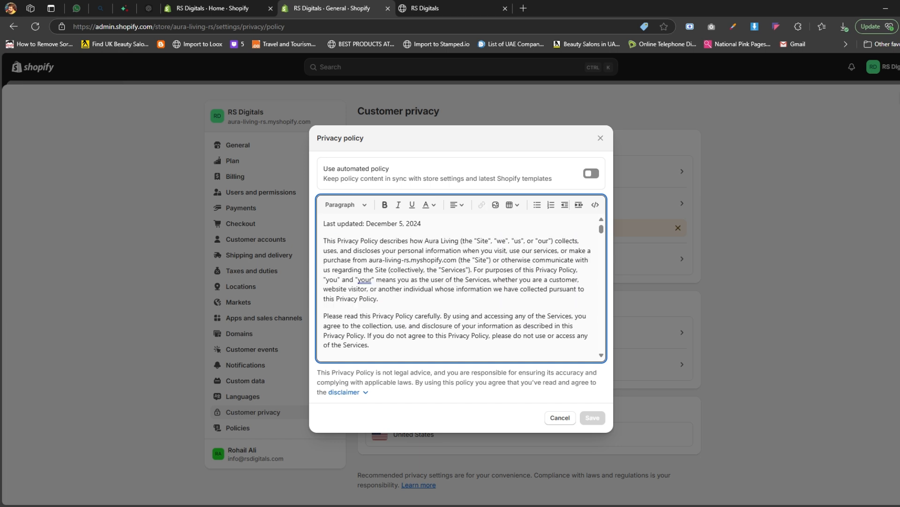
{"action": "left_click", "coordinate": [559, 417]}
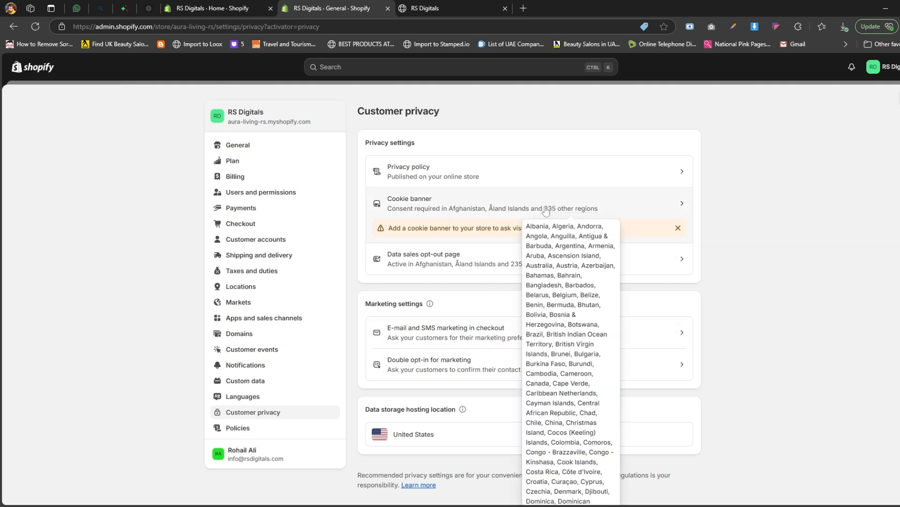
Begin cookie banner setup and switch off Use automated settings to reveal Regions and Content
{"action": "left_click", "coordinate": [409, 202]}
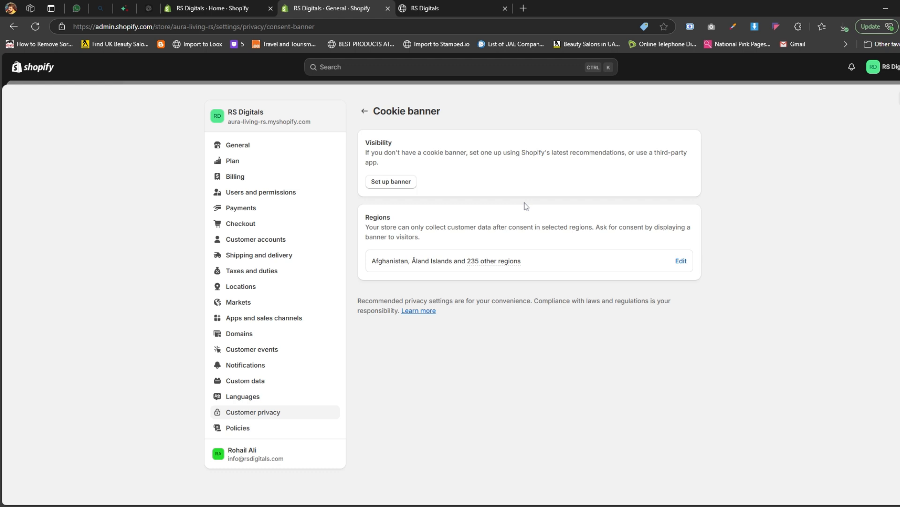
{"action": "left_click", "coordinate": [390, 181]}
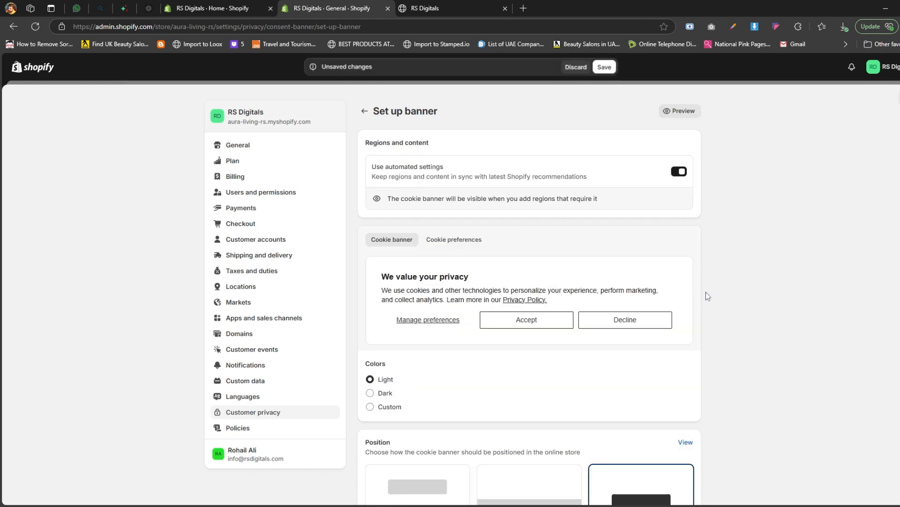
{"action": "mouse_move", "coordinate": [656, 232]}
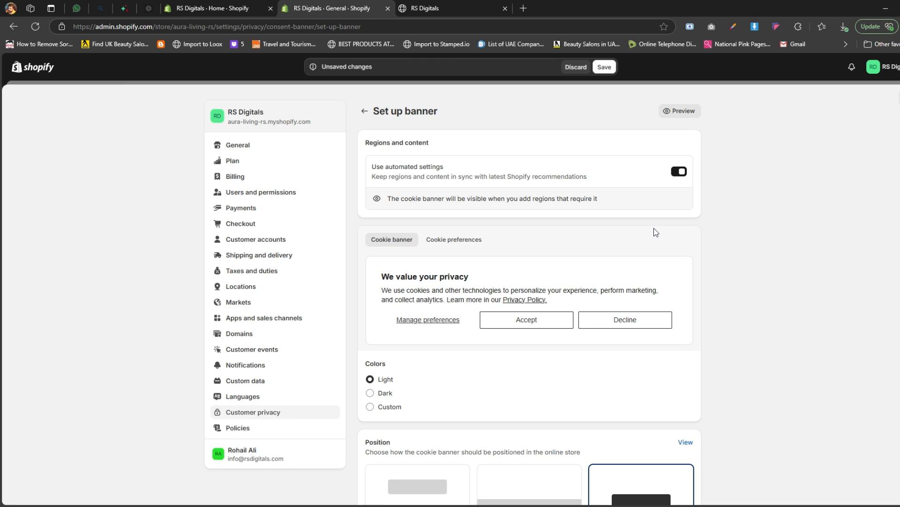
{"action": "mouse_move", "coordinate": [661, 193]}
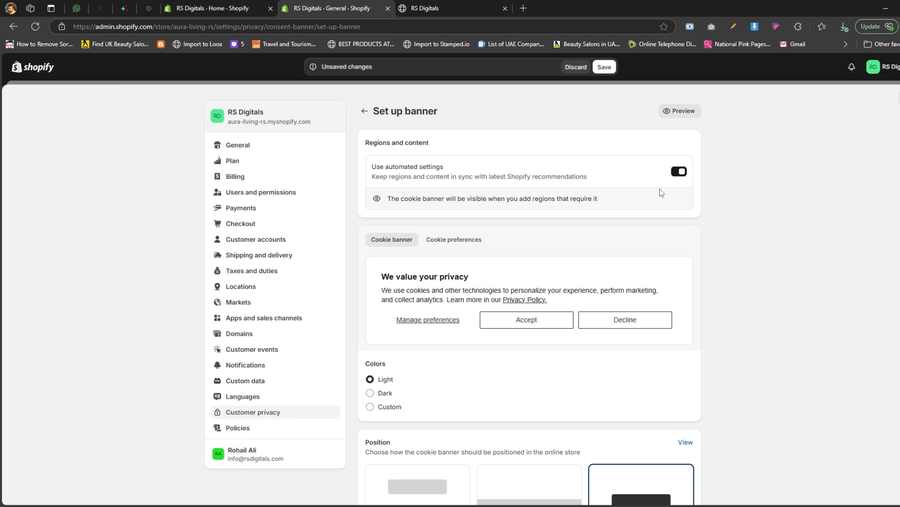
{"action": "mouse_move", "coordinate": [680, 175]}
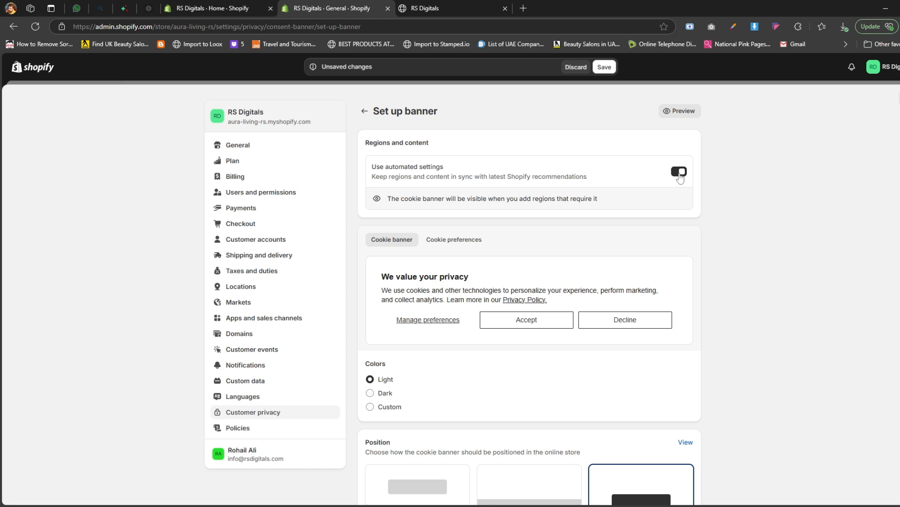
{"action": "left_click", "coordinate": [679, 171]}
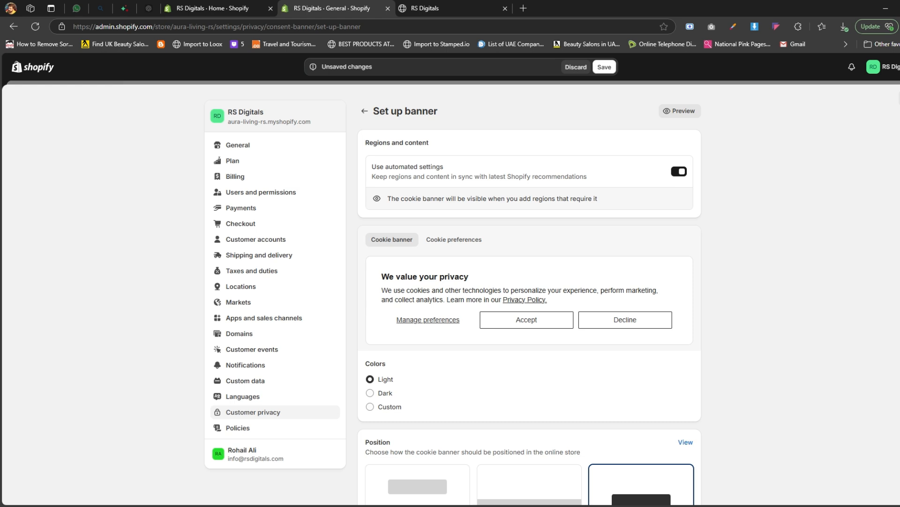
{"action": "left_click", "coordinate": [679, 171]}
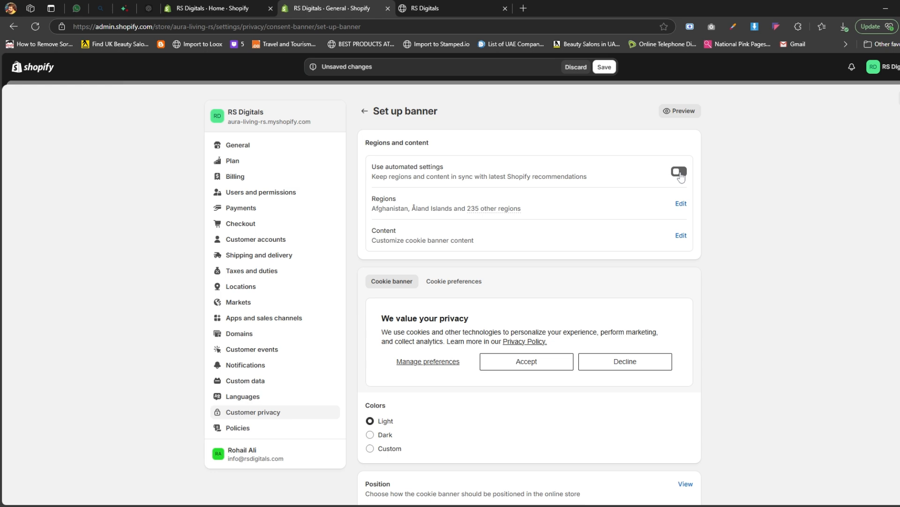
{"action": "left_click", "coordinate": [678, 172]}
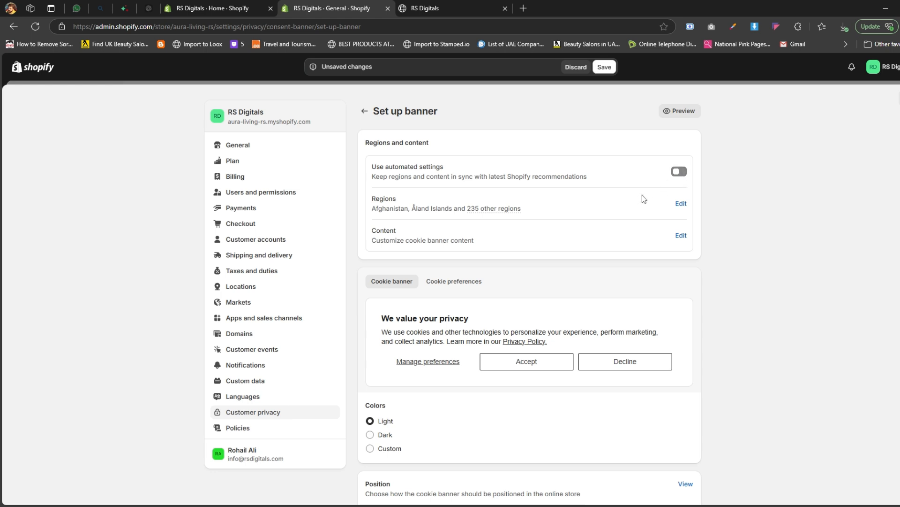
{"action": "mouse_move", "coordinate": [424, 203]}
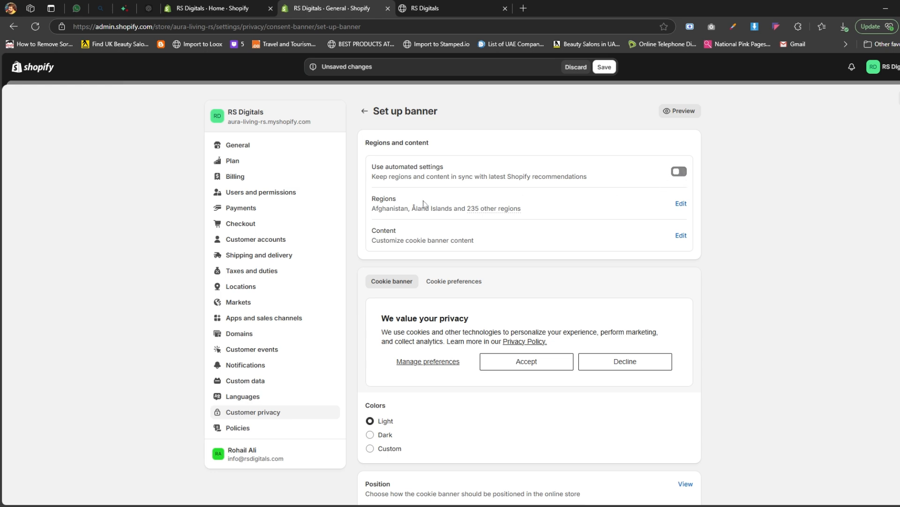
{"action": "mouse_move", "coordinate": [552, 207]}
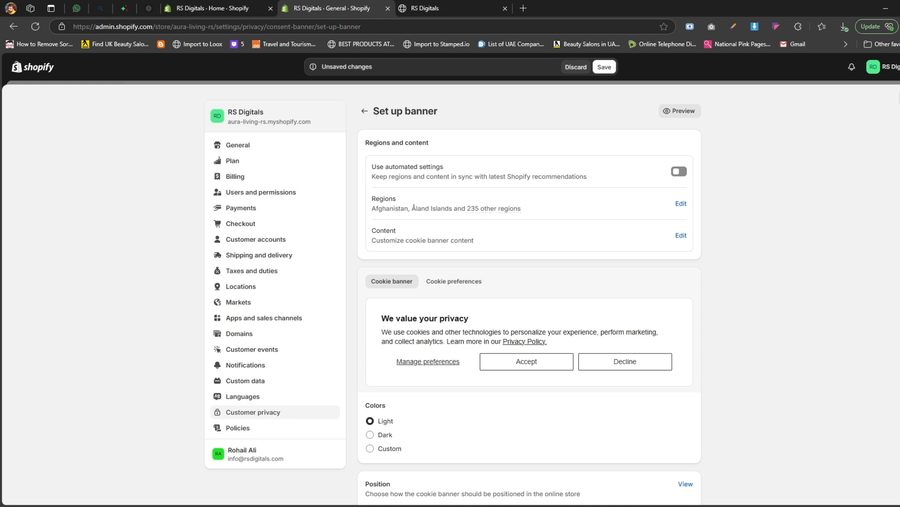
{"action": "mouse_move", "coordinate": [541, 213]}
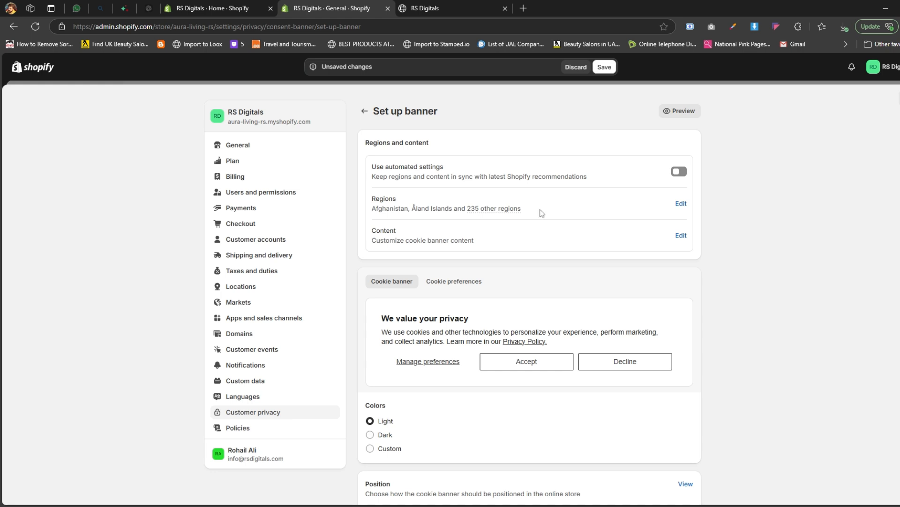
{"action": "mouse_move", "coordinate": [527, 241]}
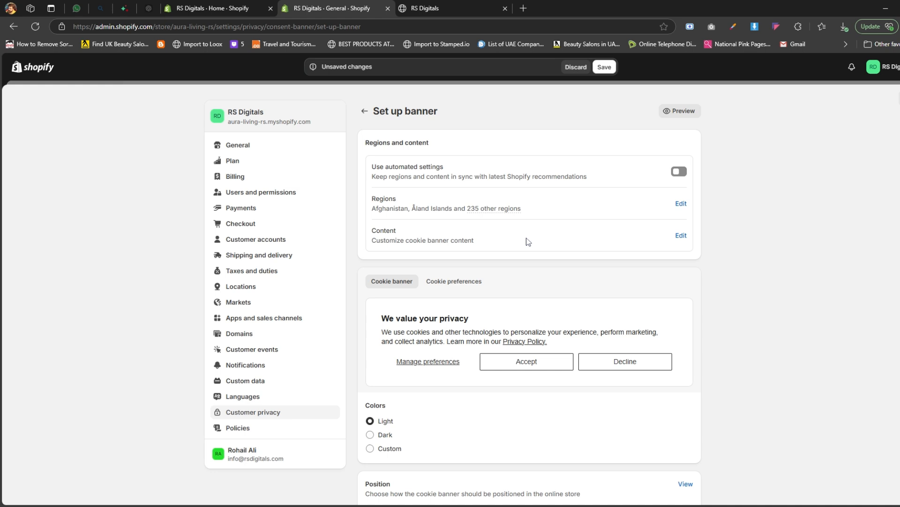
{"action": "mouse_move", "coordinate": [582, 214]}
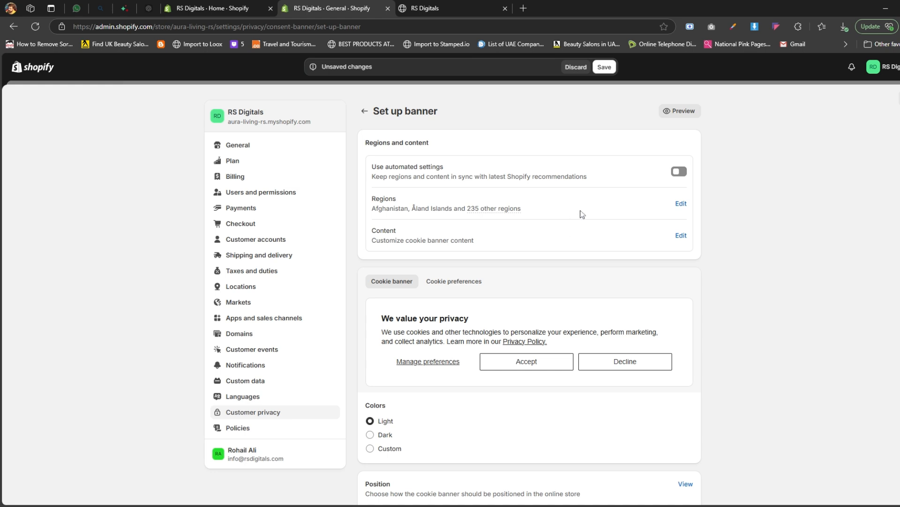
{"action": "mouse_move", "coordinate": [681, 204]}
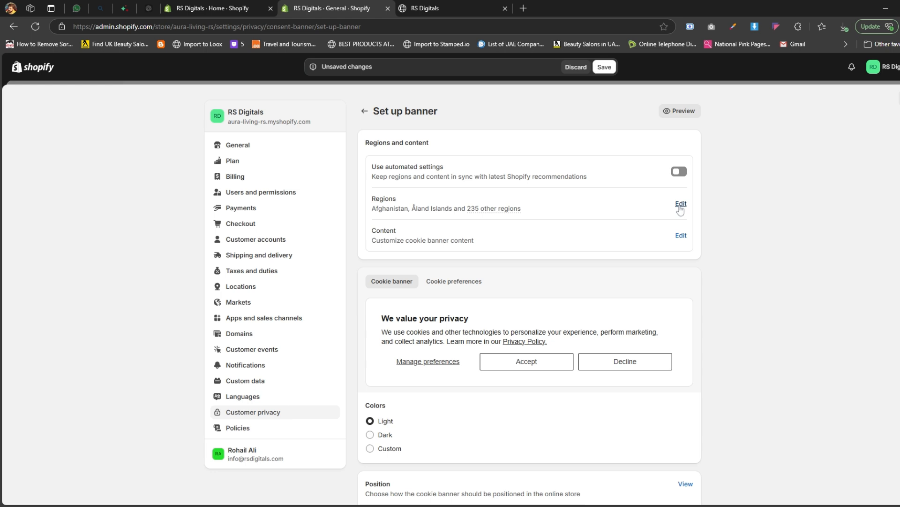
Edit the banner's regions, checking the Recommended list while keeping all 287 regions selected
{"action": "left_click", "coordinate": [681, 205]}
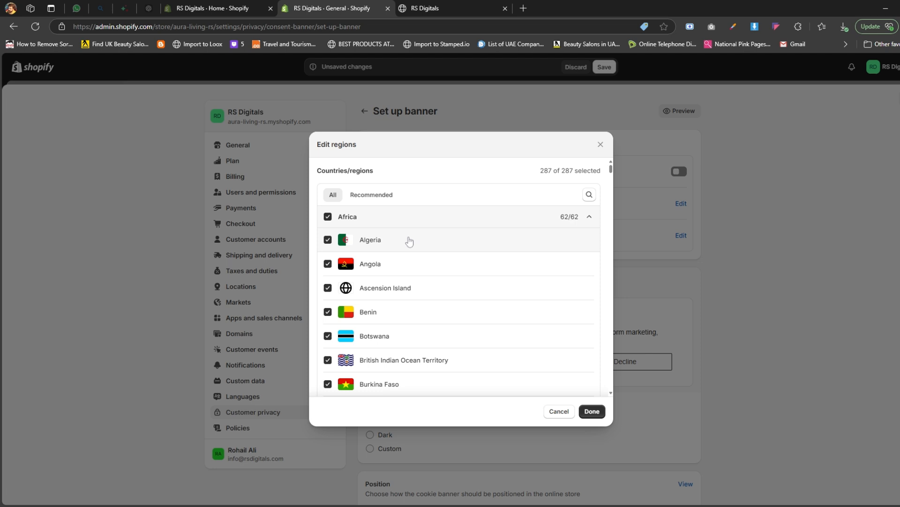
{"action": "left_click", "coordinate": [372, 194]}
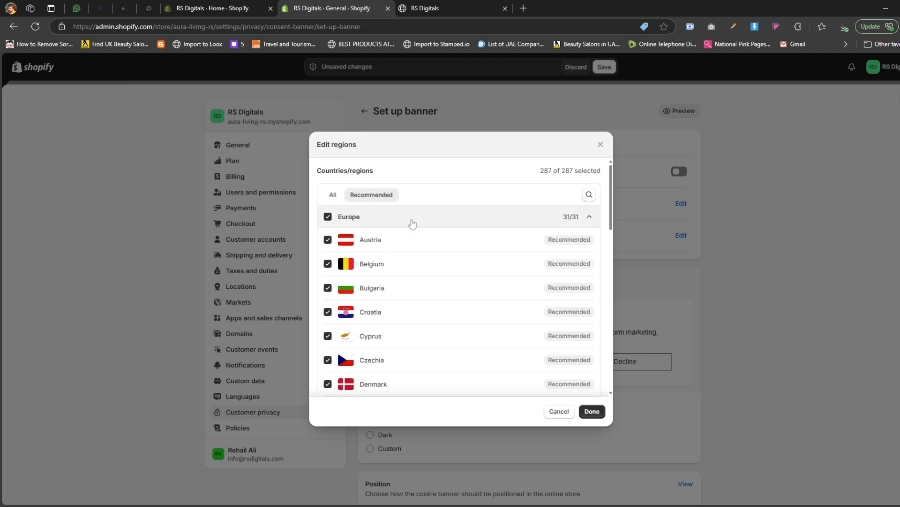
{"action": "scroll", "scroll_direction": "down", "scroll_amount": 3}
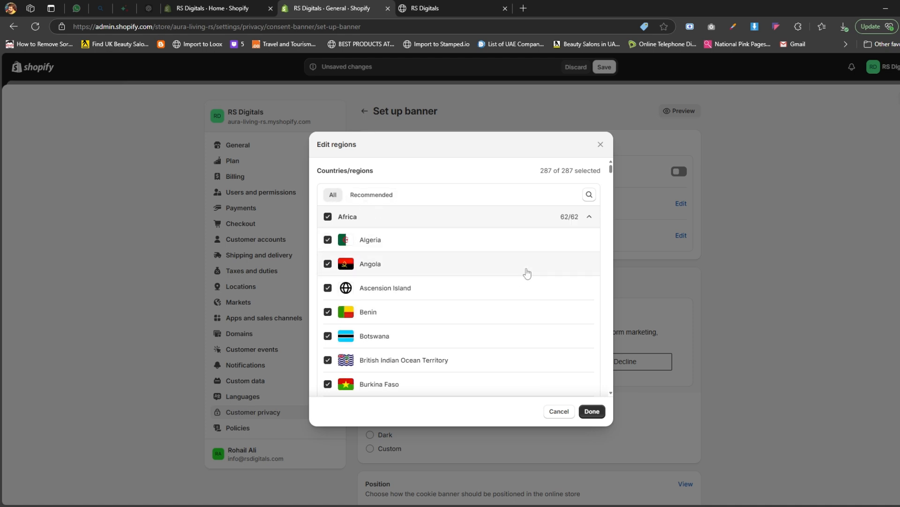
{"action": "mouse_move", "coordinate": [525, 272]}
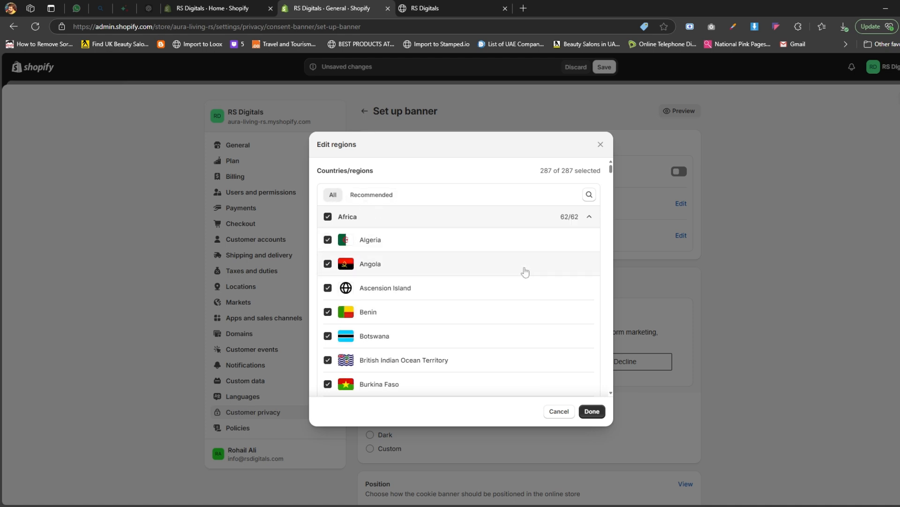
{"action": "mouse_move", "coordinate": [520, 271]}
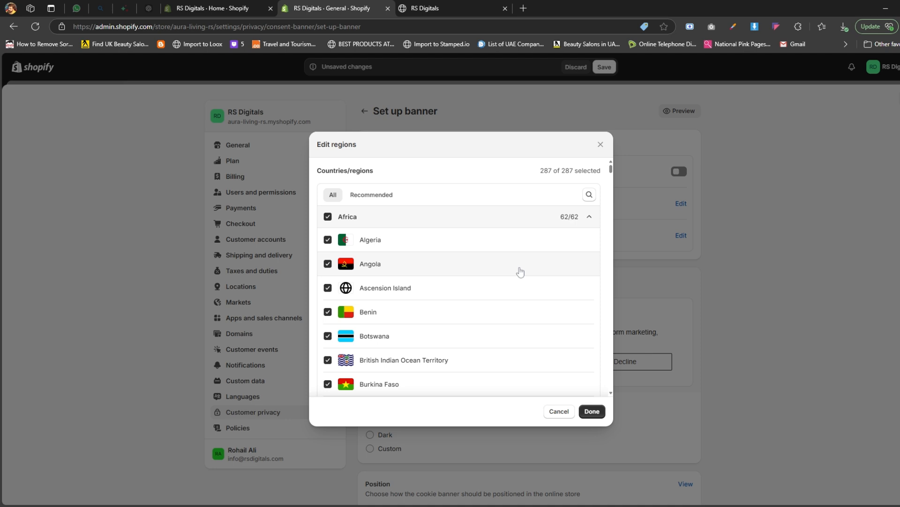
{"action": "mouse_move", "coordinate": [576, 340]}
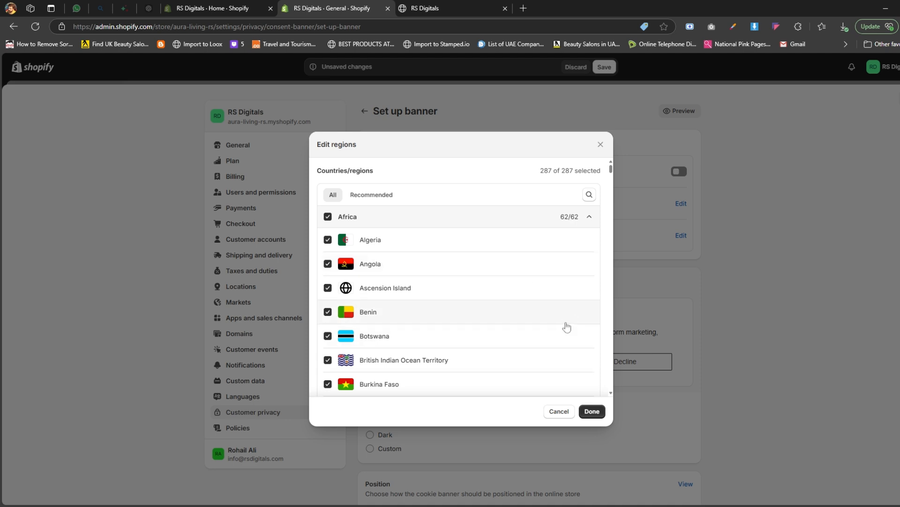
{"action": "mouse_move", "coordinate": [475, 380]}
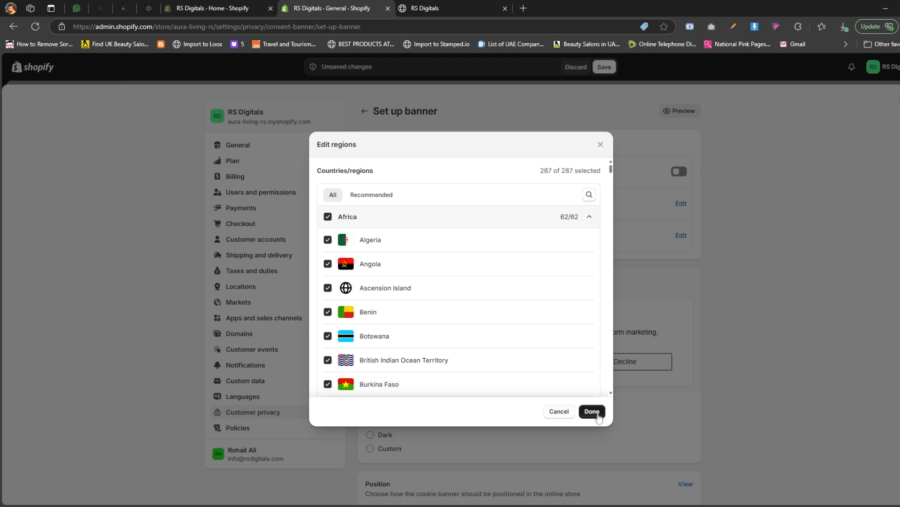
Confirm the region selection with Done and edit the banner Content, scrolling to Cookie preferences
{"action": "left_click", "coordinate": [592, 411]}
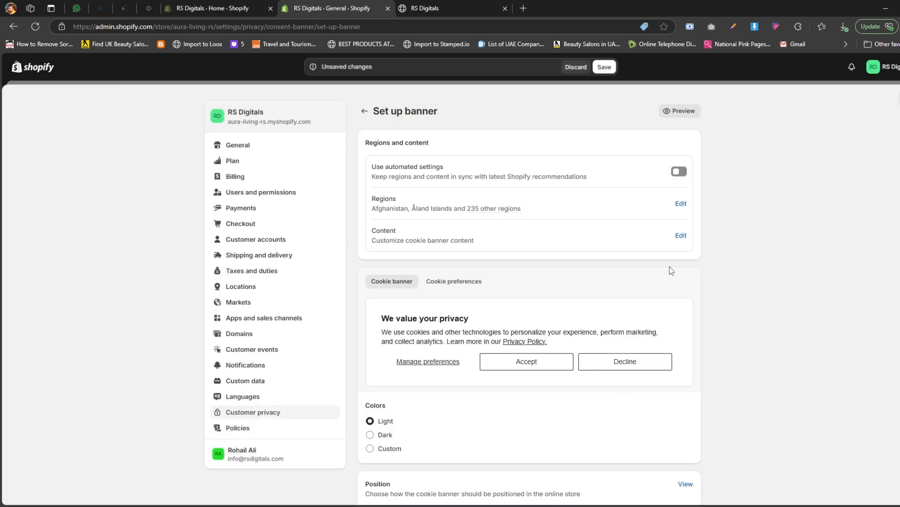
{"action": "mouse_move", "coordinate": [631, 241]}
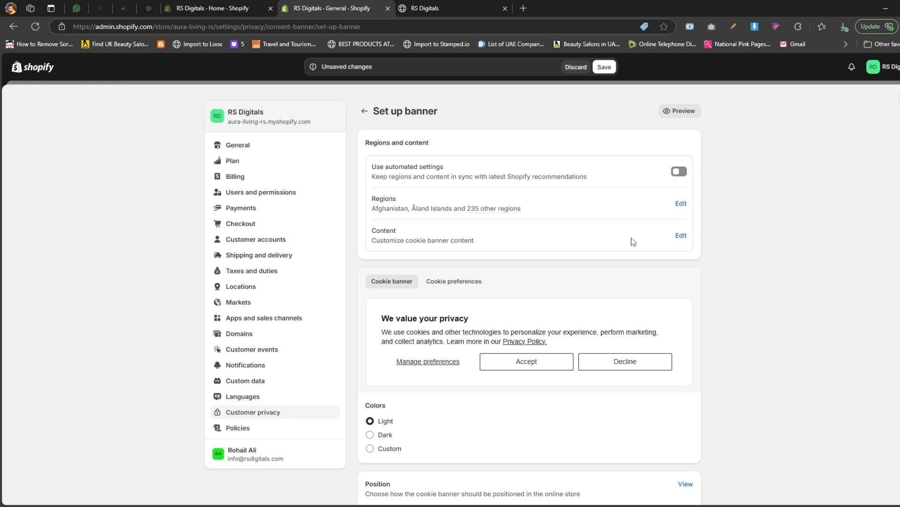
{"action": "left_click", "coordinate": [680, 234]}
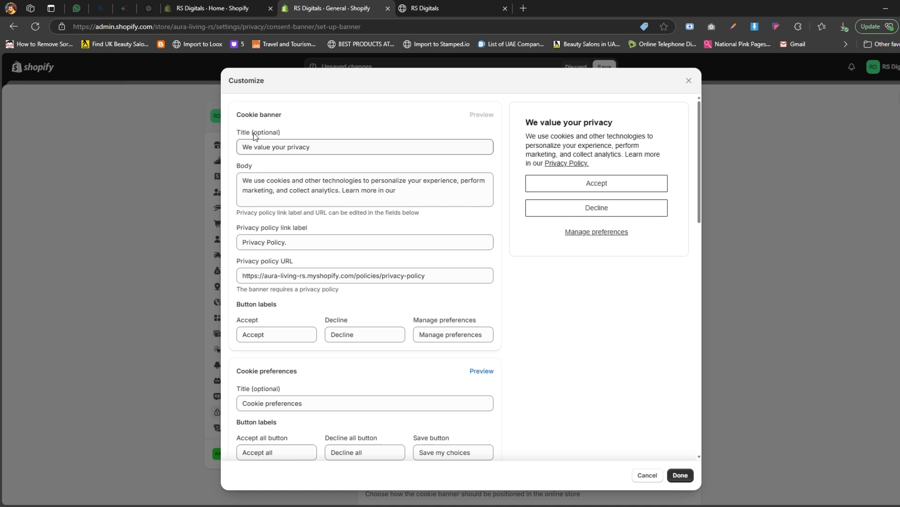
{"action": "double_click", "coordinate": [259, 114]}
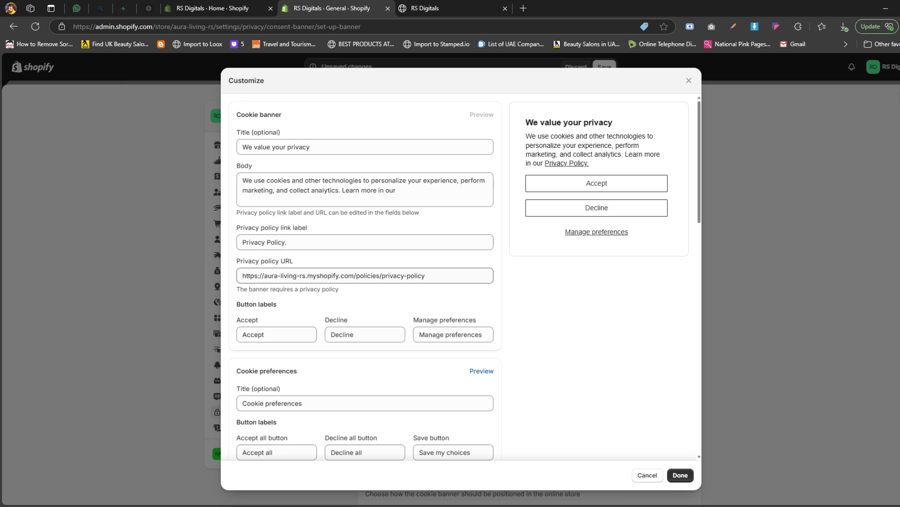
{"action": "scroll", "scroll_direction": "down", "scroll_amount": 3}
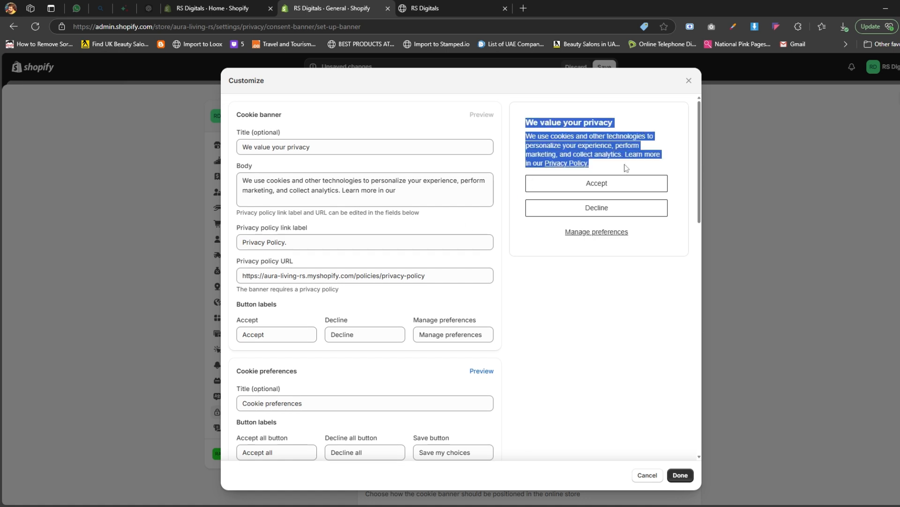
{"action": "left_click", "coordinate": [505, 209]}
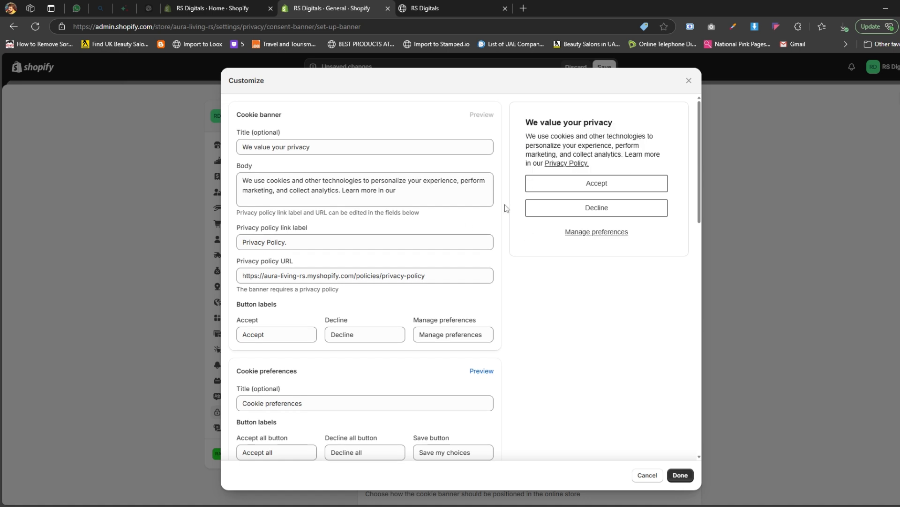
{"action": "scroll", "scroll_direction": "down", "scroll_amount": 3}
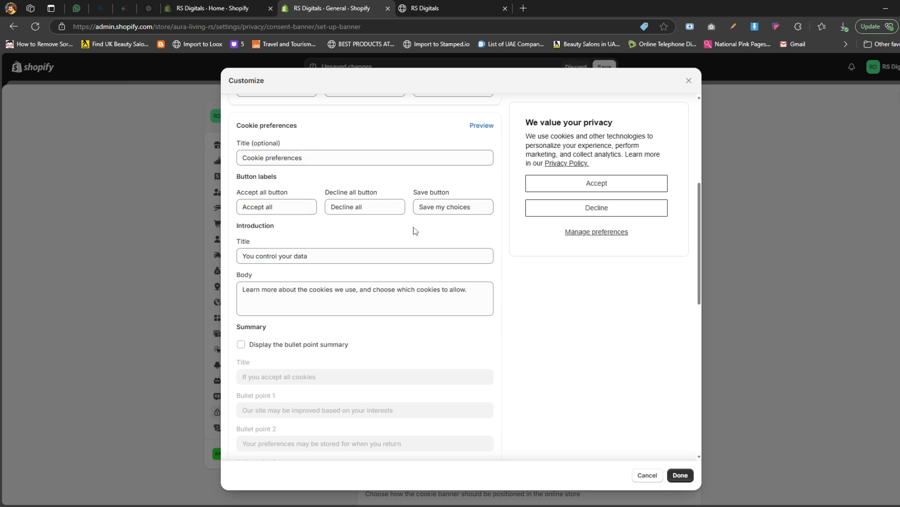
{"action": "mouse_move", "coordinate": [416, 229]}
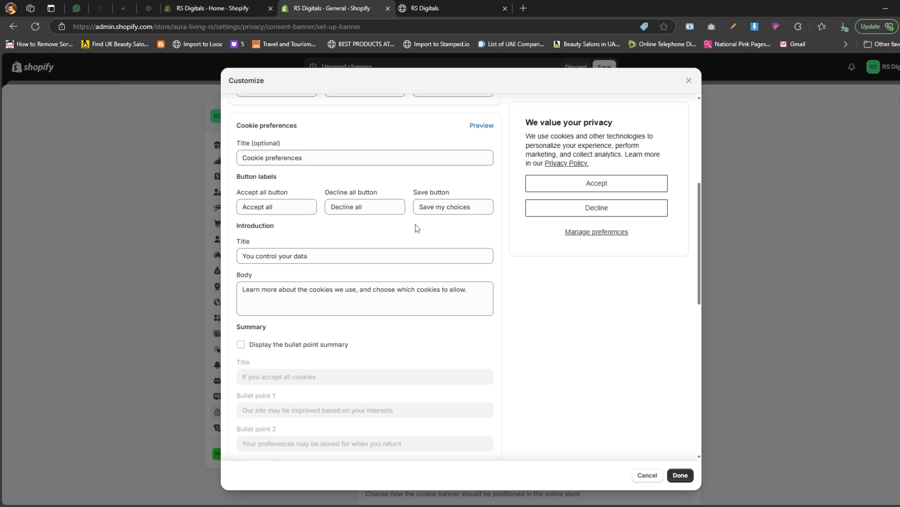
{"action": "mouse_move", "coordinate": [577, 240]}
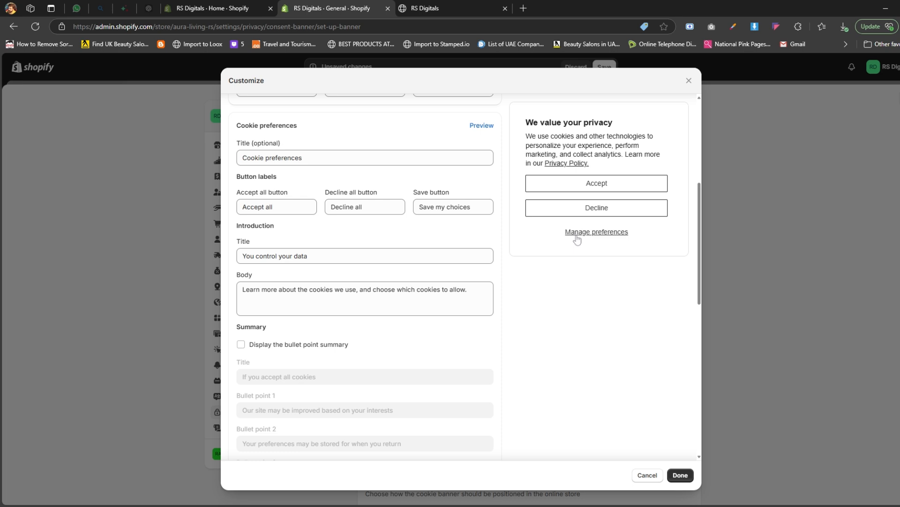
Review the Preferences, Marketing and Analytics cookie texts, leaving the bullet point summary off
{"action": "left_click", "coordinate": [596, 231]}
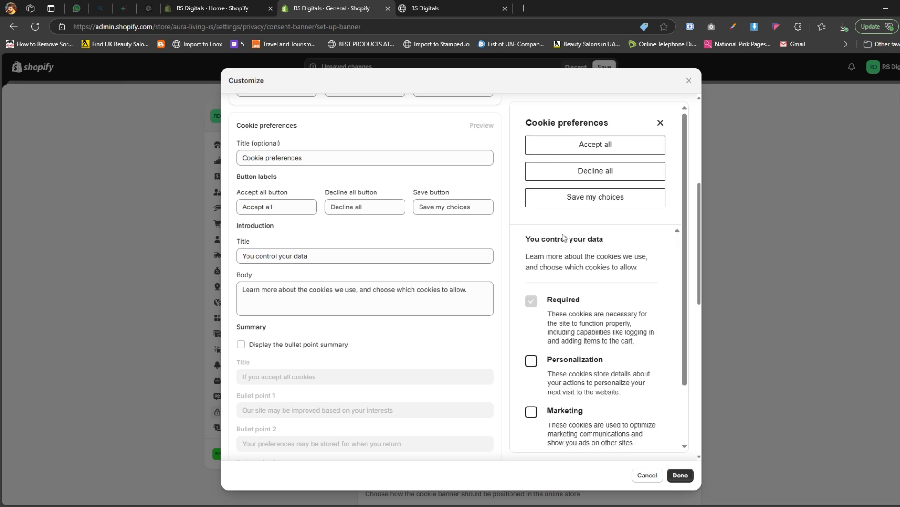
{"action": "scroll", "scroll_direction": "down", "scroll_amount": 3}
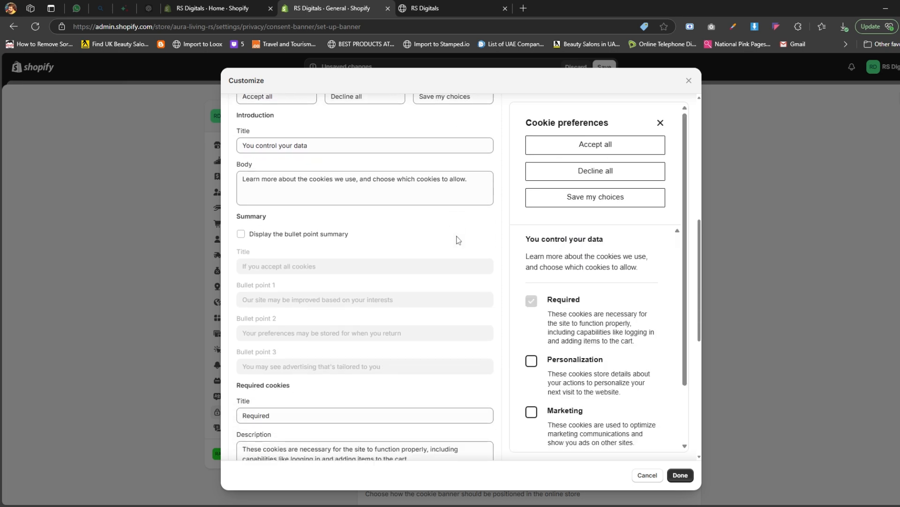
{"action": "scroll", "scroll_direction": "down", "scroll_amount": 3}
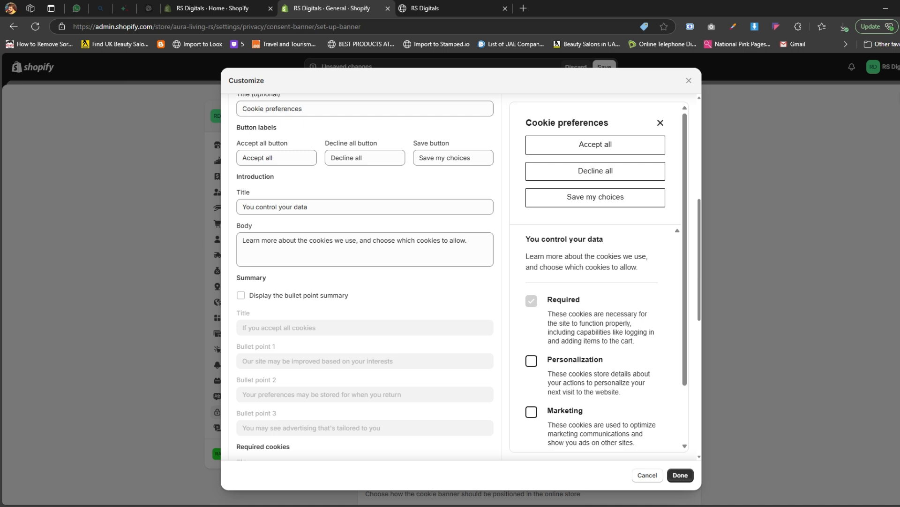
{"action": "mouse_move", "coordinate": [592, 260]}
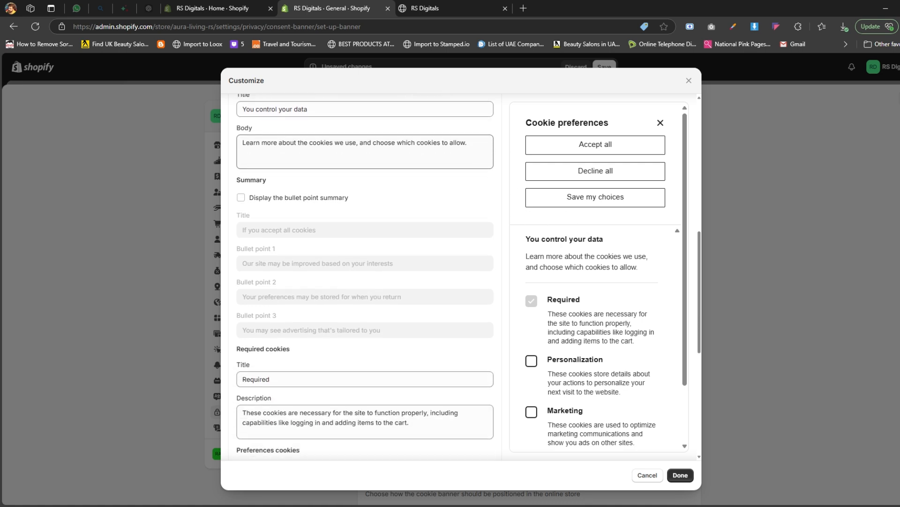
{"action": "left_click", "coordinate": [241, 197]}
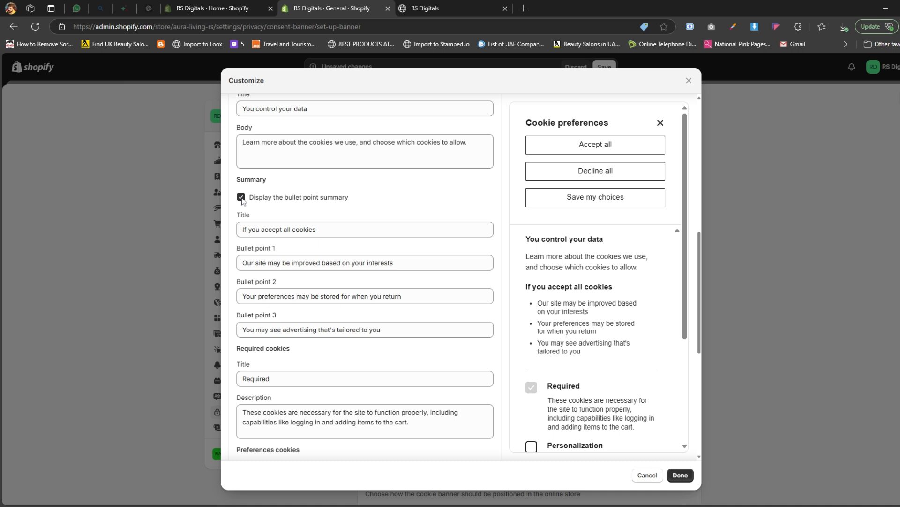
{"action": "left_click", "coordinate": [241, 197]}
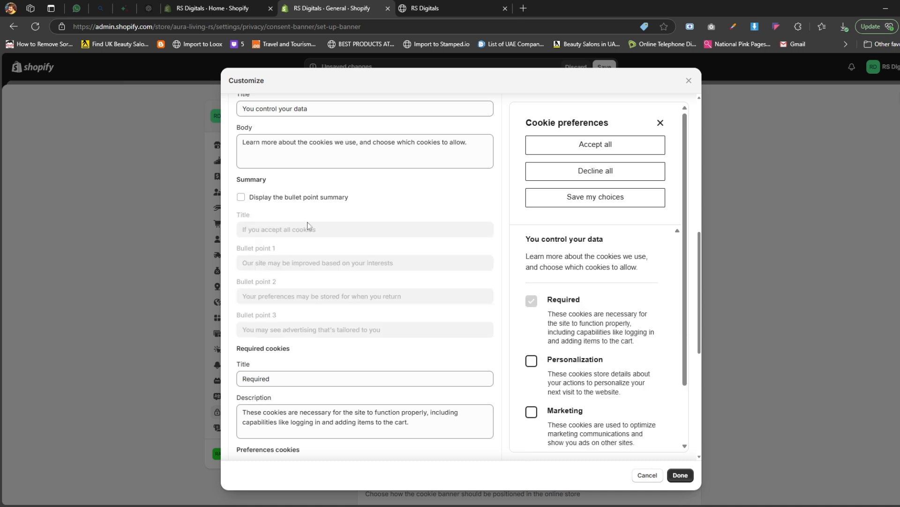
{"action": "scroll", "scroll_direction": "down", "scroll_amount": 3}
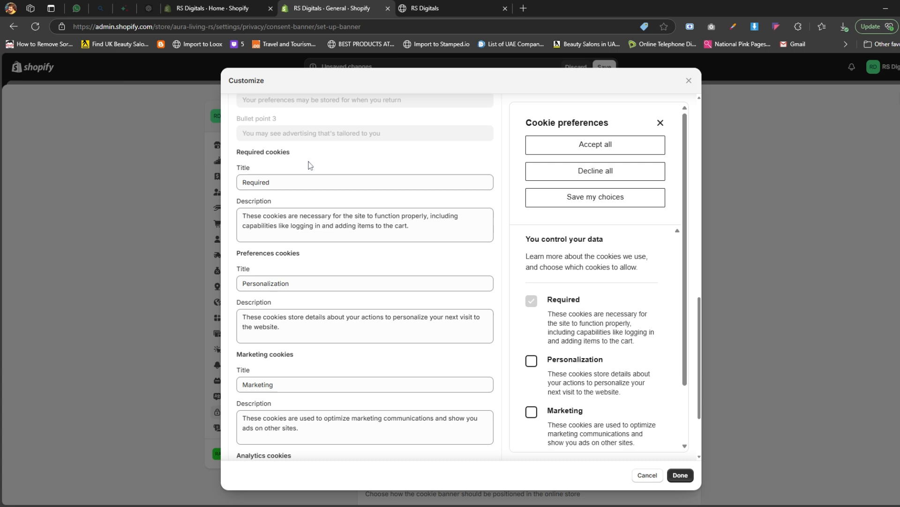
{"action": "scroll", "scroll_direction": "down", "scroll_amount": 3}
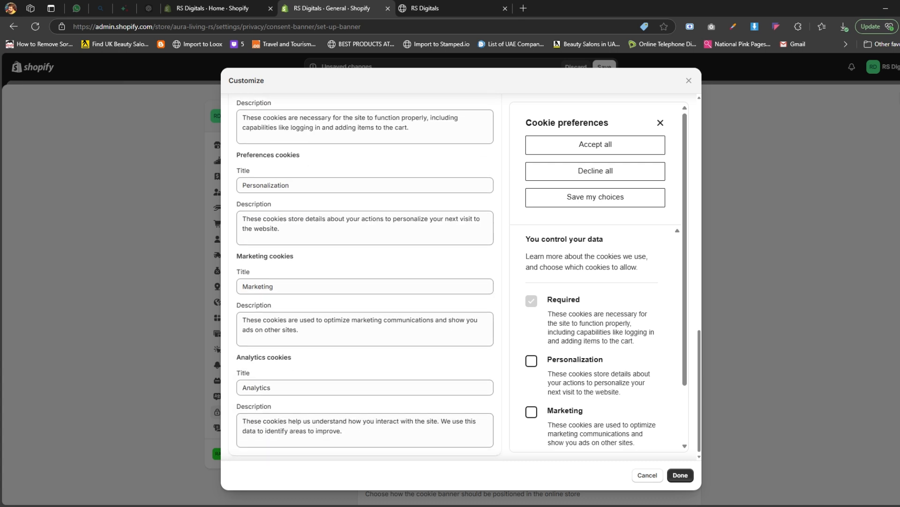
{"action": "mouse_move", "coordinate": [287, 280]}
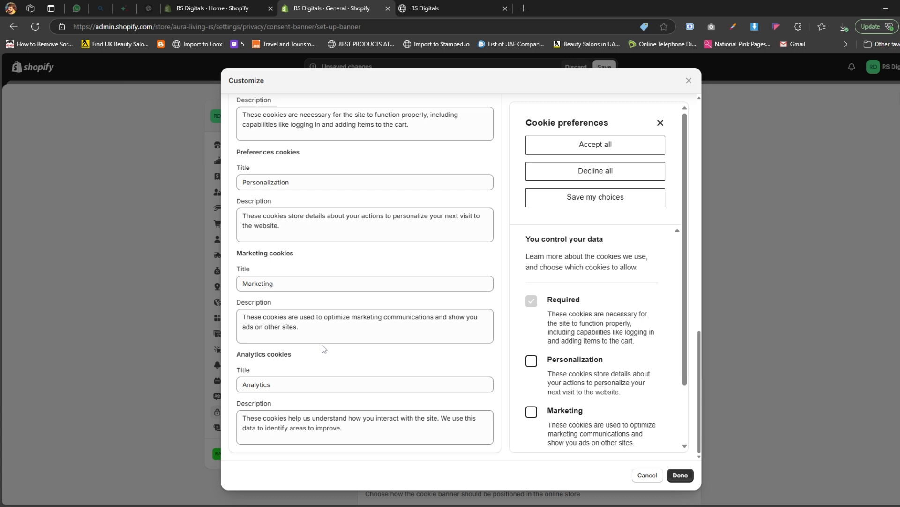
{"action": "mouse_move", "coordinate": [392, 357]}
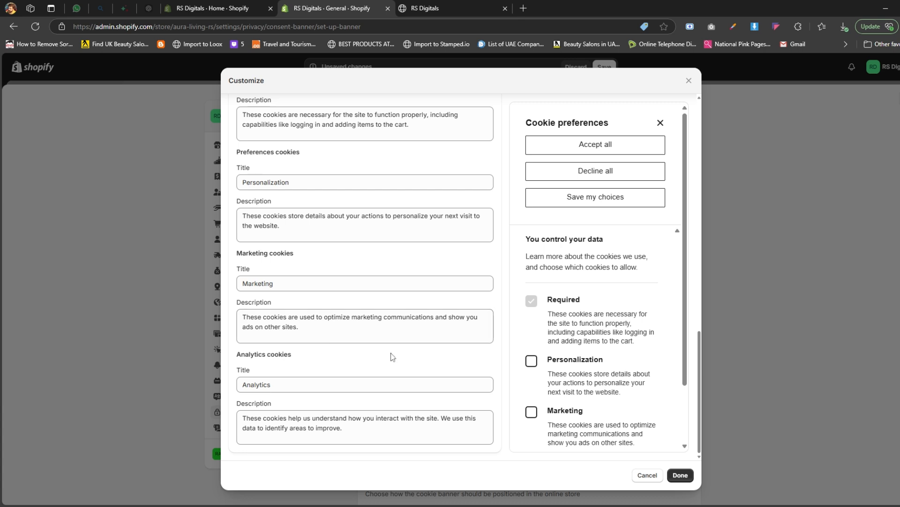
{"action": "mouse_move", "coordinate": [393, 356]}
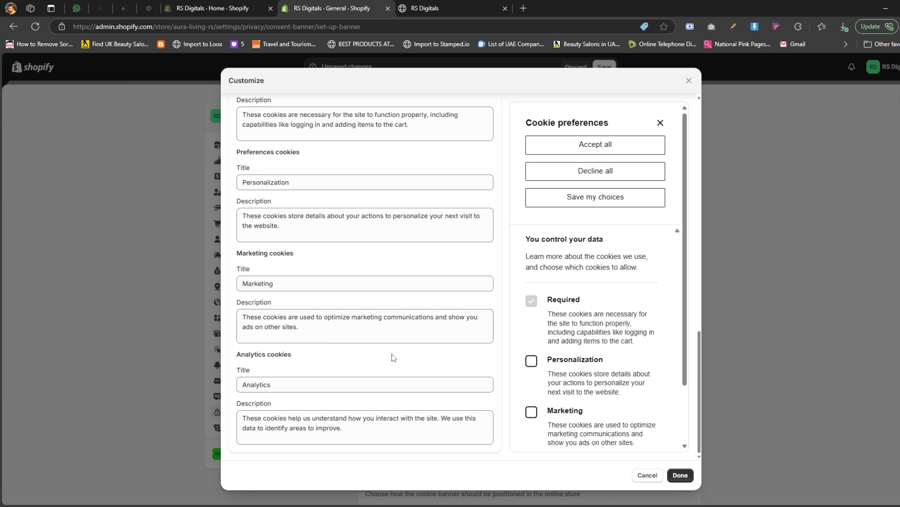
{"action": "mouse_move", "coordinate": [396, 354]}
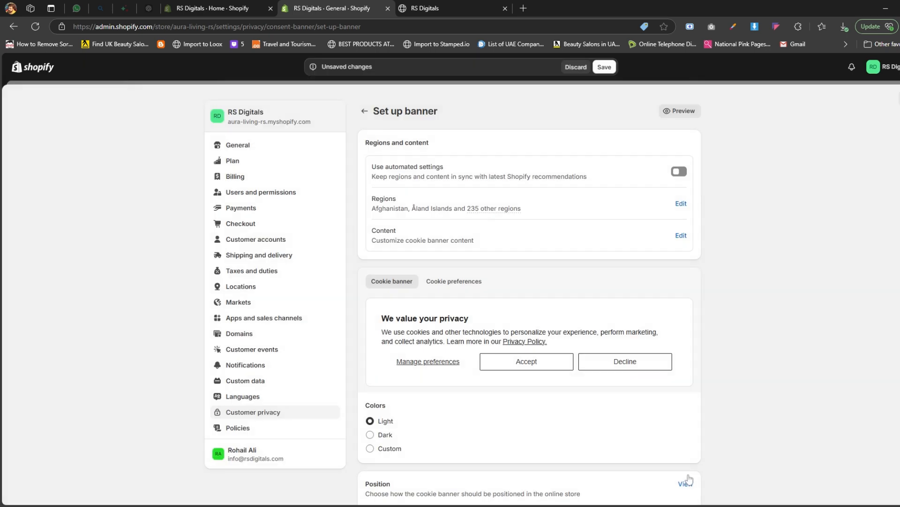
{"action": "mouse_move", "coordinate": [611, 310]}
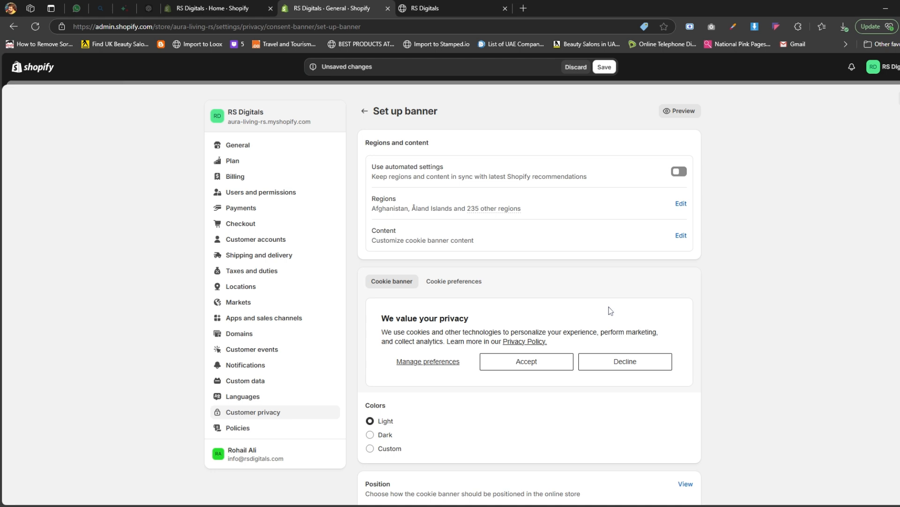
{"action": "mouse_move", "coordinate": [779, 285]}
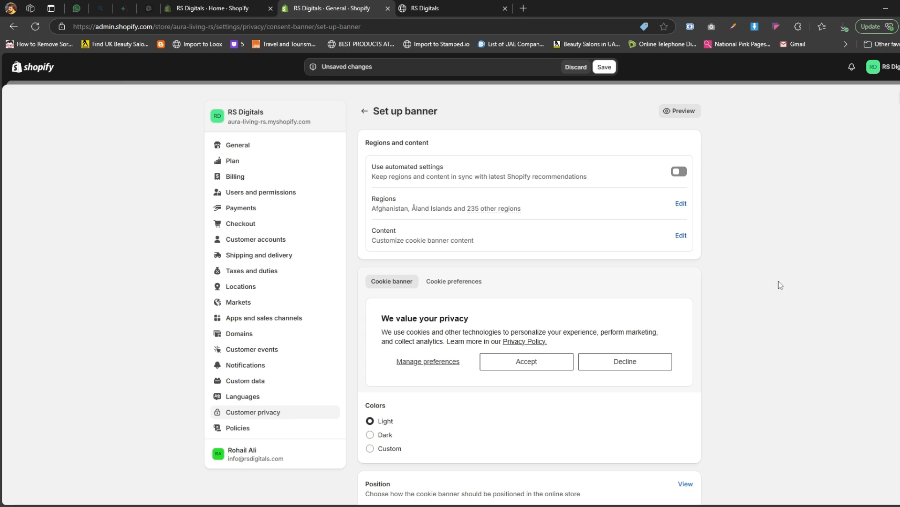
Select the Dark option under Colors for the banner
{"action": "scroll", "scroll_direction": "down", "scroll_amount": 3}
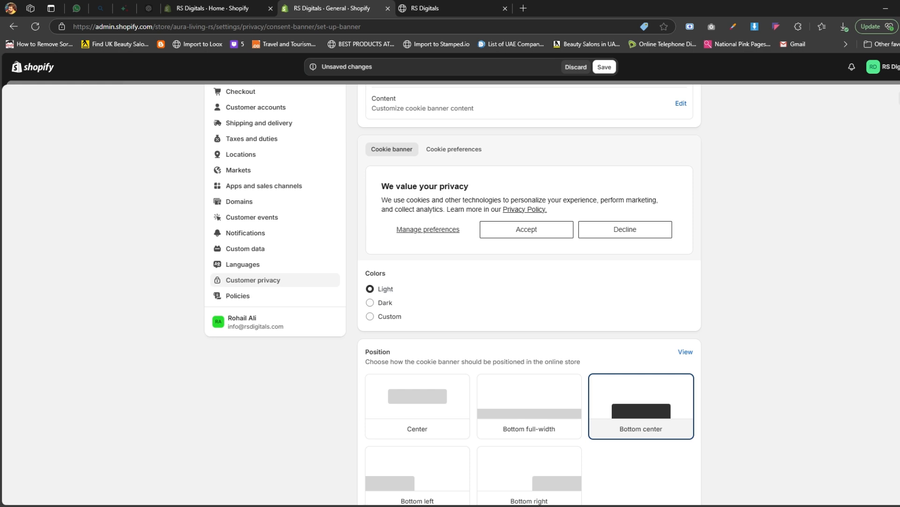
{"action": "mouse_move", "coordinate": [406, 290]}
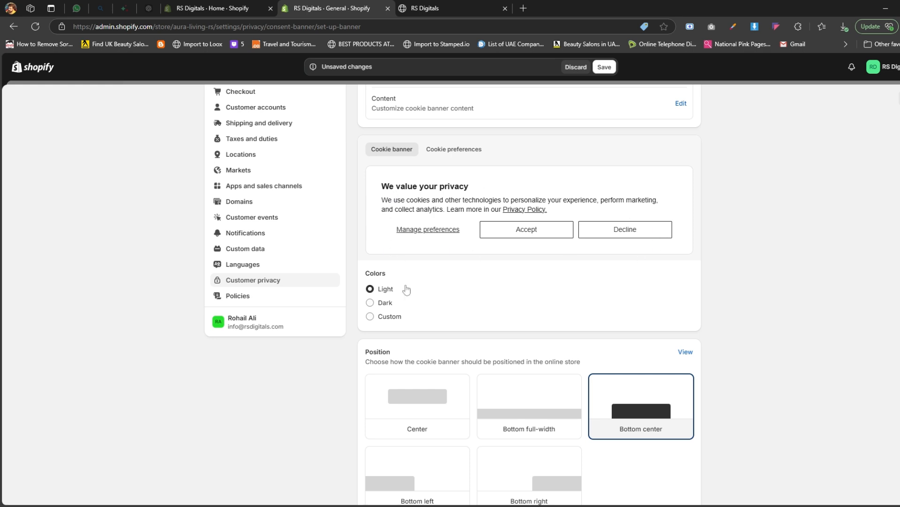
{"action": "left_click", "coordinate": [370, 303]}
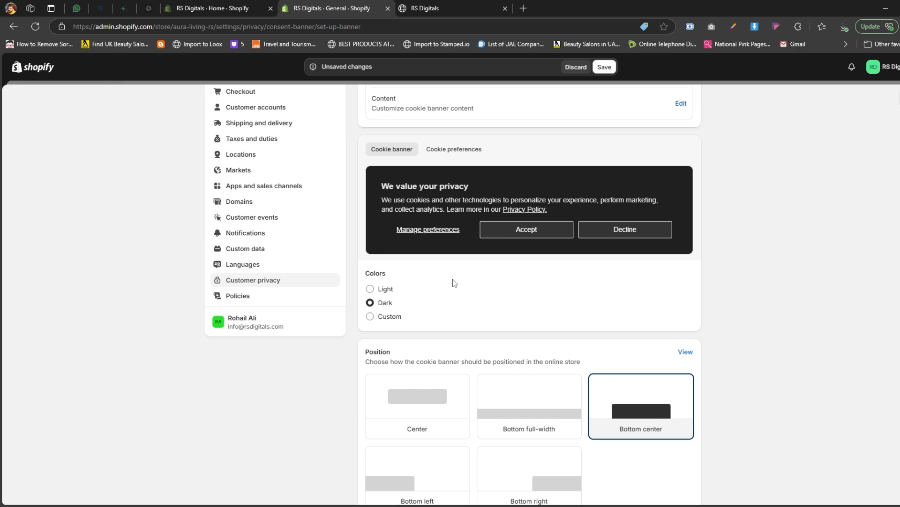
{"action": "mouse_move", "coordinate": [435, 300]}
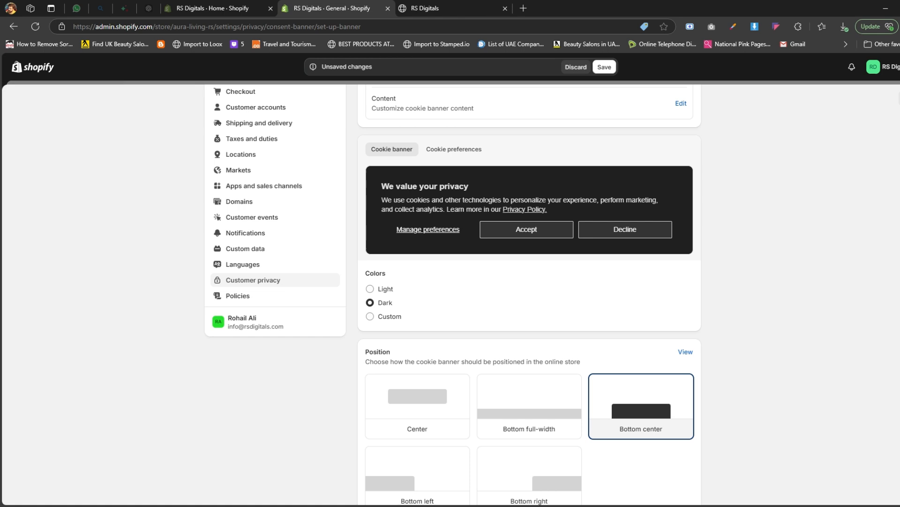
{"action": "mouse_move", "coordinate": [426, 264]}
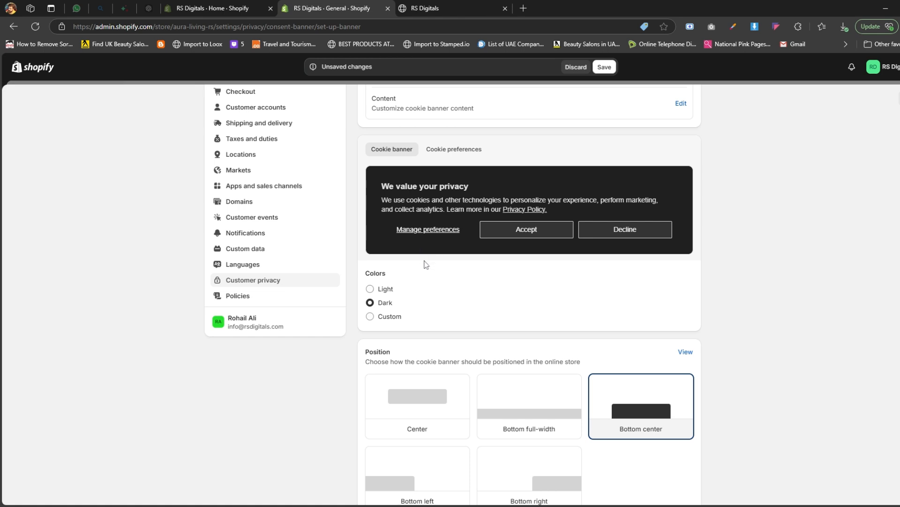
Choose Custom colours and set the banner background to coral #e87373
{"action": "left_click", "coordinate": [370, 316]}
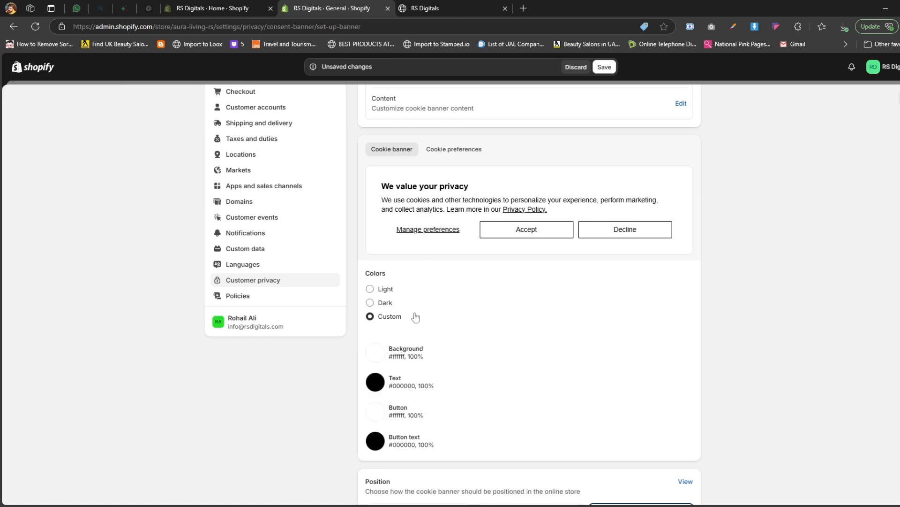
{"action": "left_click", "coordinate": [375, 351]}
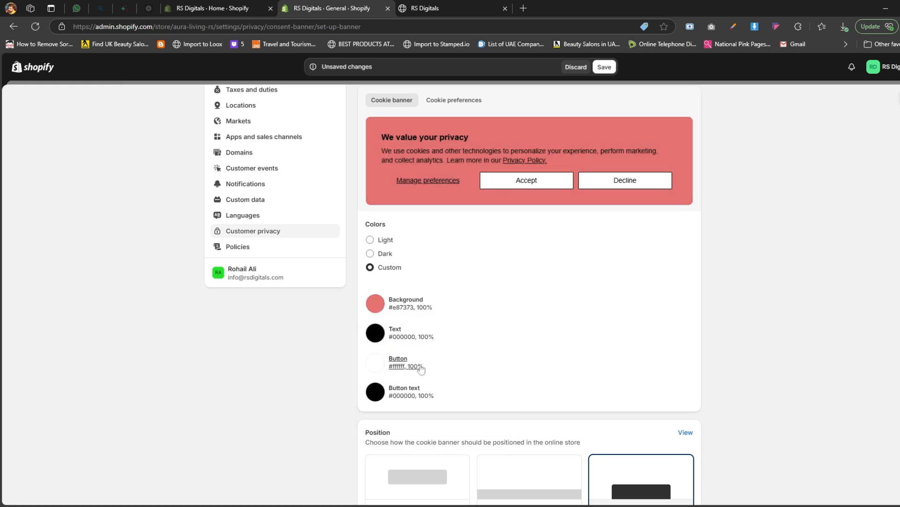
{"action": "mouse_move", "coordinate": [439, 324]}
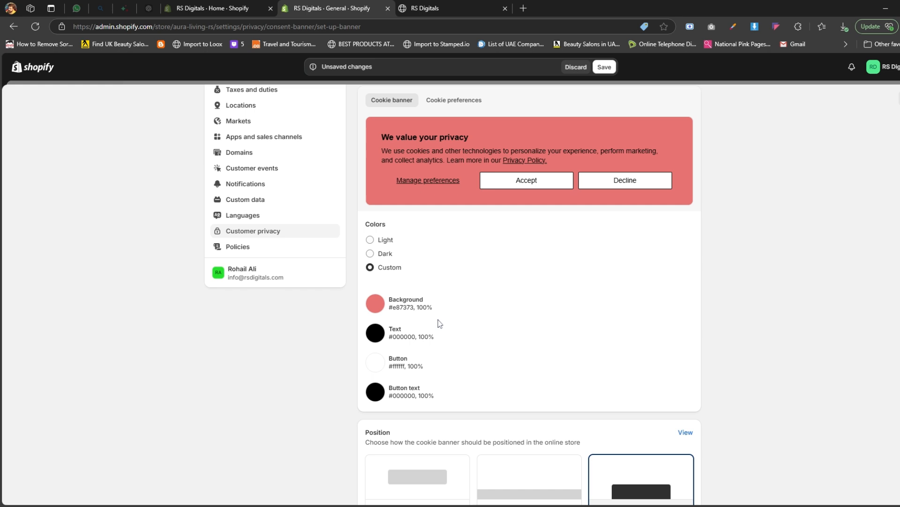
{"action": "scroll", "scroll_direction": "down", "scroll_amount": 3}
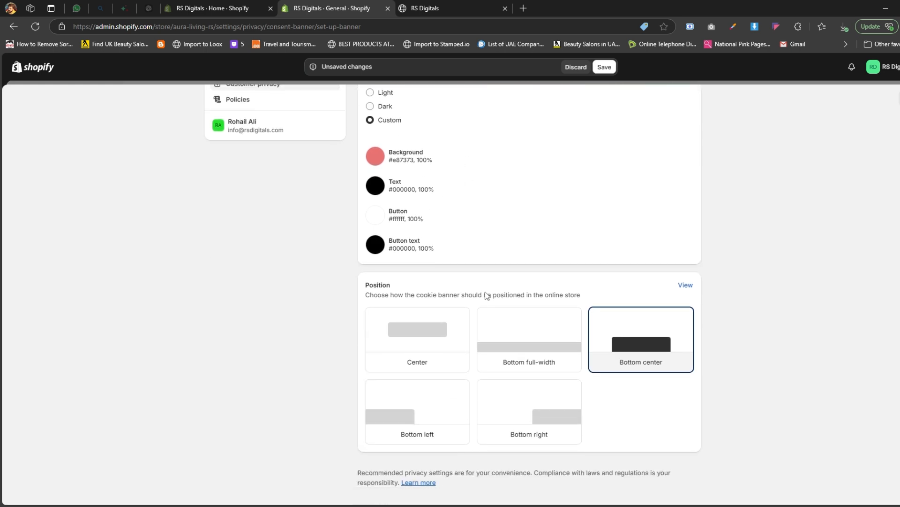
{"action": "scroll", "scroll_direction": "down", "scroll_amount": 3}
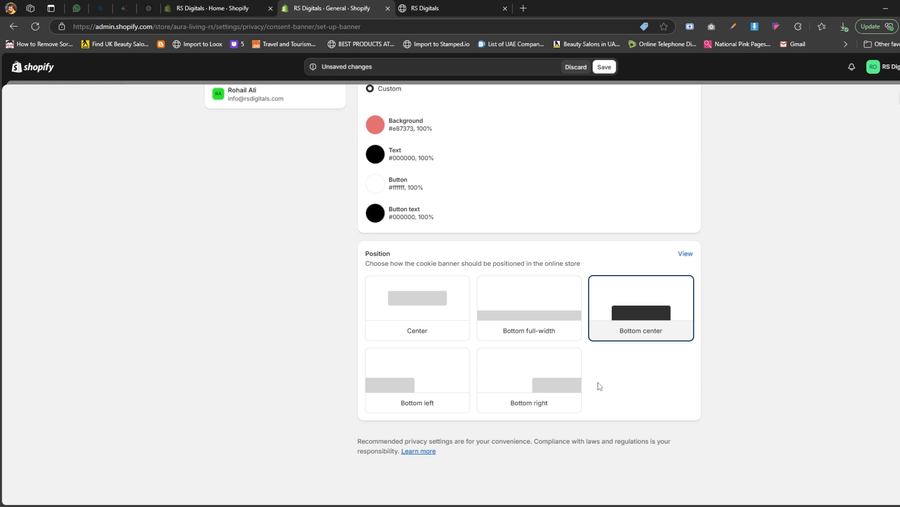
{"action": "mouse_move", "coordinate": [625, 386]}
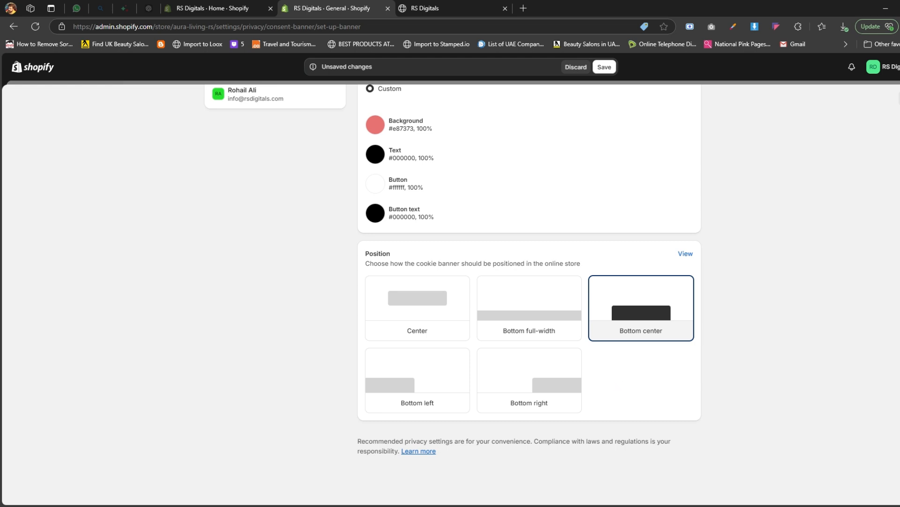
{"action": "mouse_move", "coordinate": [544, 386]}
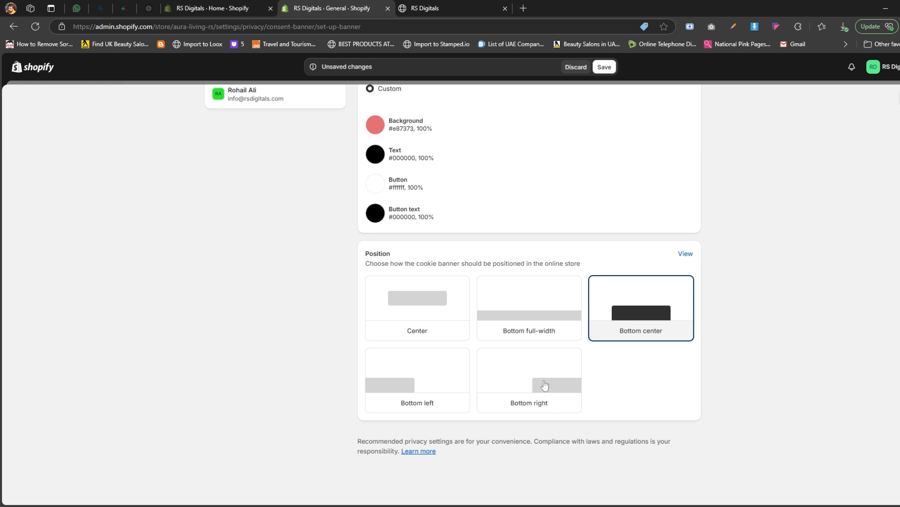
Choose the Bottom right position card and save the cookie banner settings
{"action": "left_click", "coordinate": [528, 379]}
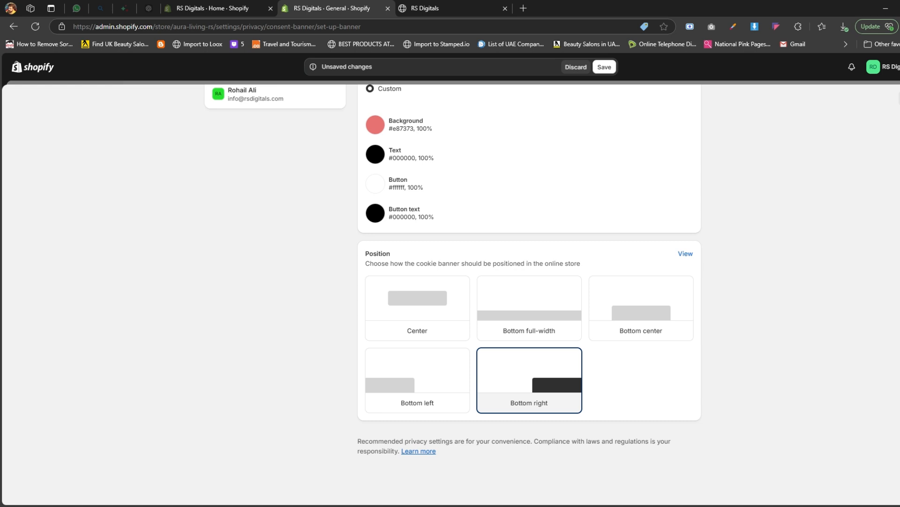
{"action": "left_click", "coordinate": [603, 67]}
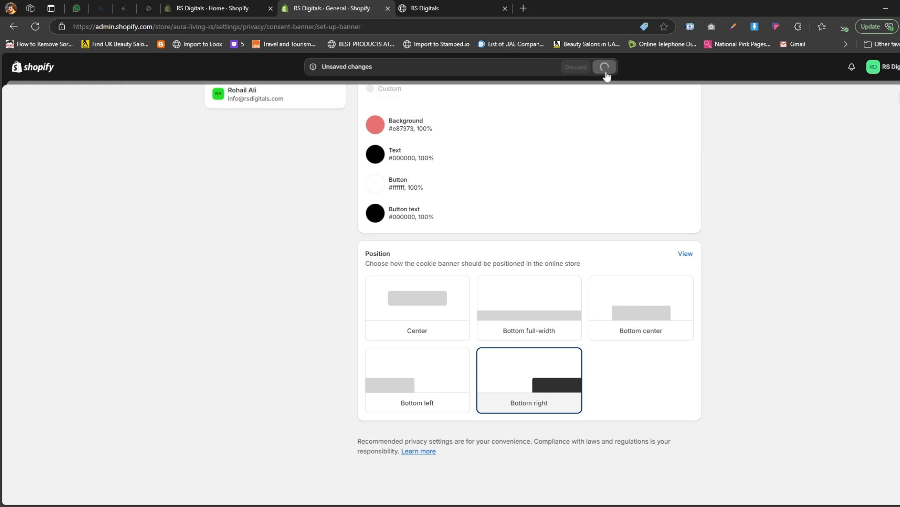
{"action": "mouse_move", "coordinate": [633, 145]}
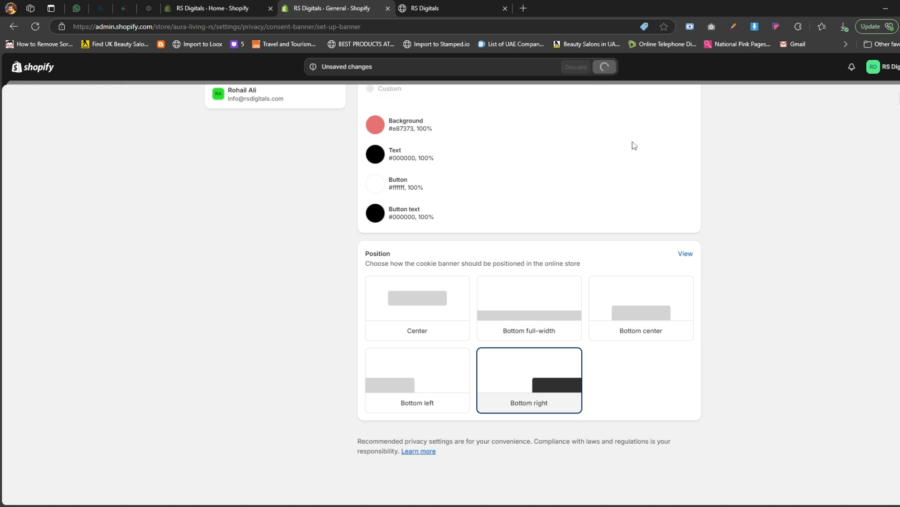
{"action": "mouse_move", "coordinate": [645, 186]}
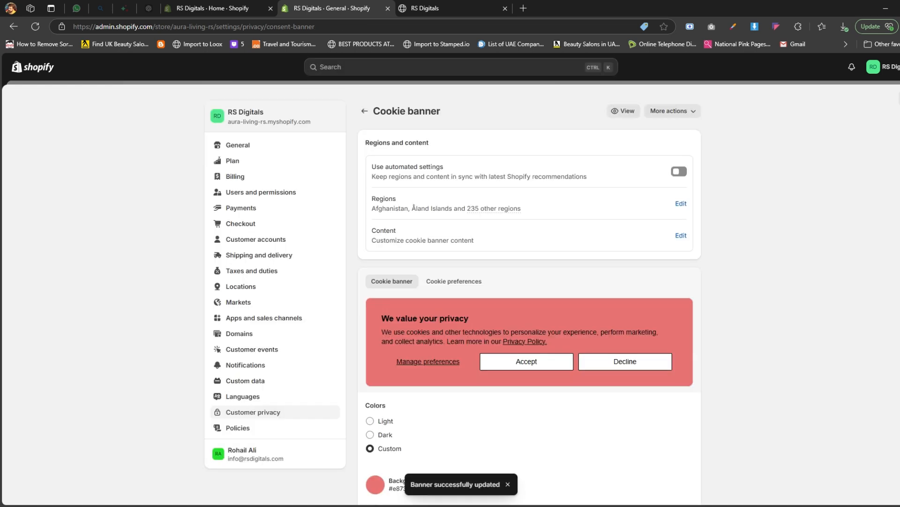
{"action": "mouse_move", "coordinate": [582, 252]}
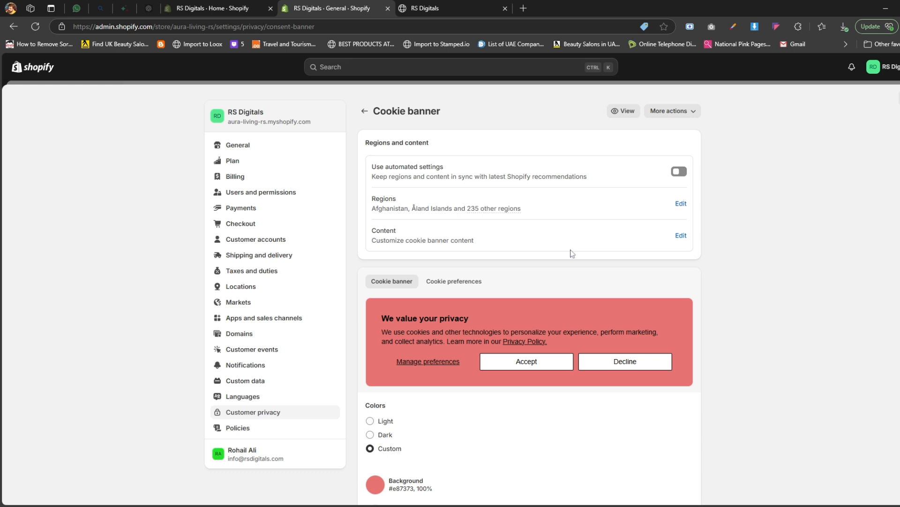
View the storefront preview showing the coral cookie banner at bottom right
{"action": "left_click", "coordinate": [622, 111]}
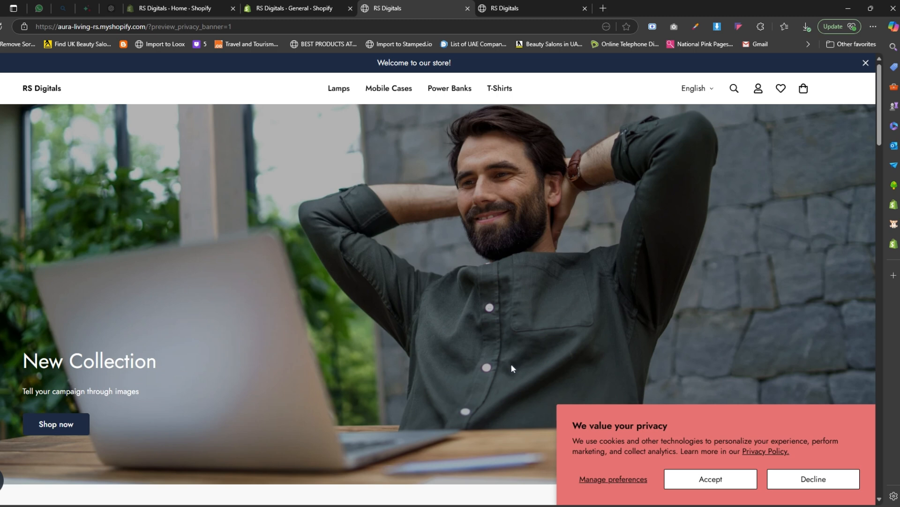
{"action": "mouse_move", "coordinate": [466, 332]}
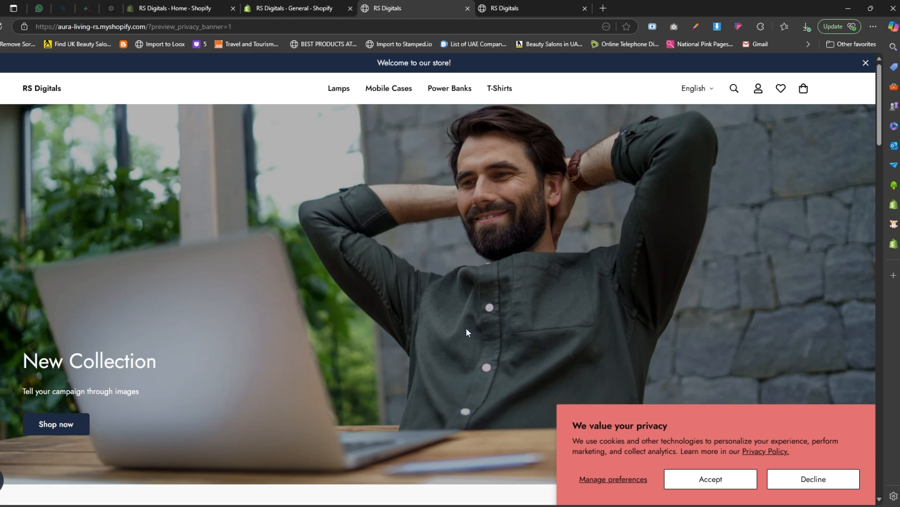